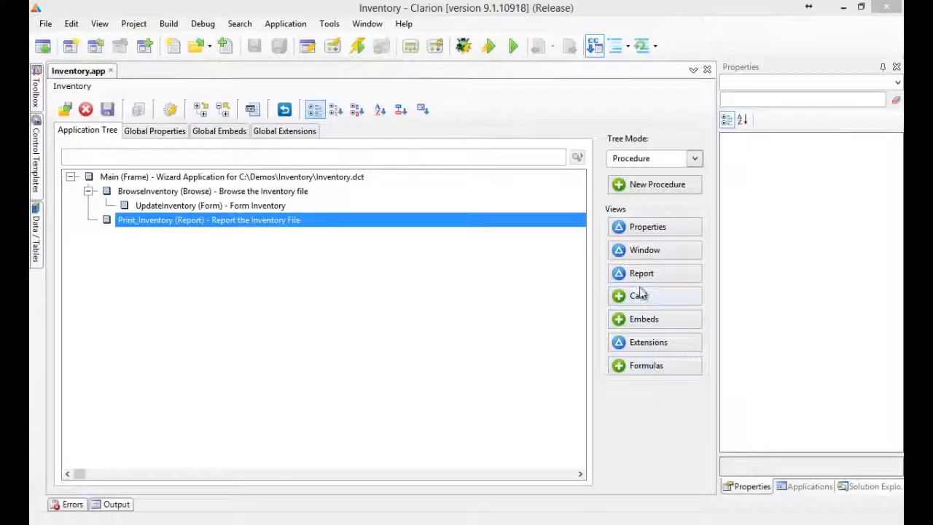
{"action": "mouse_move", "coordinate": [595, 273]}
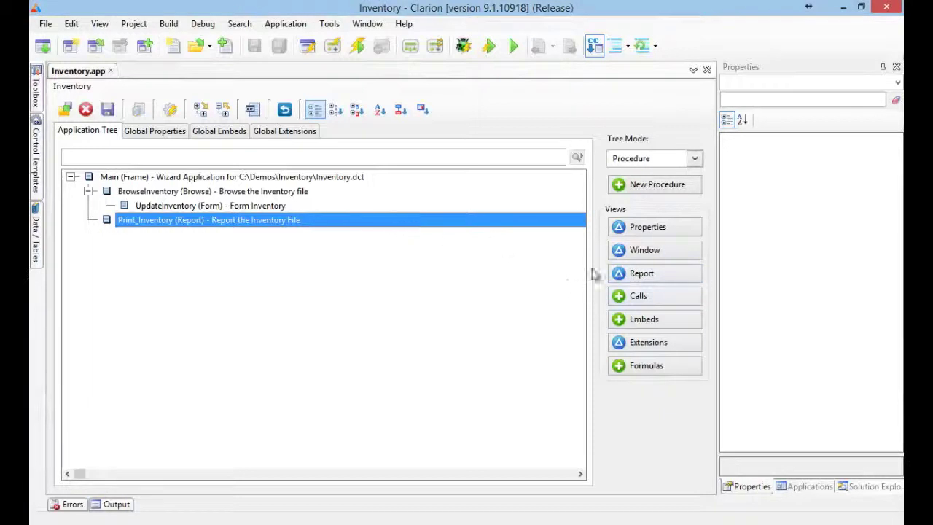
Open the Print_Inventory report procedure in the Report Designer
{"action": "double_click", "coordinate": [208, 218]}
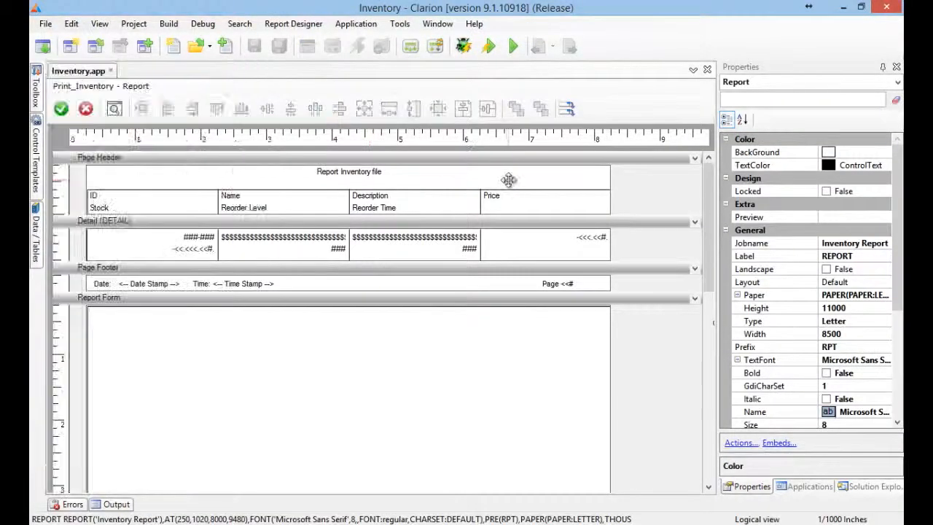
Set the 'Report Inventory file' title font to Arial, Regular, size 22
{"action": "left_click", "coordinate": [348, 172]}
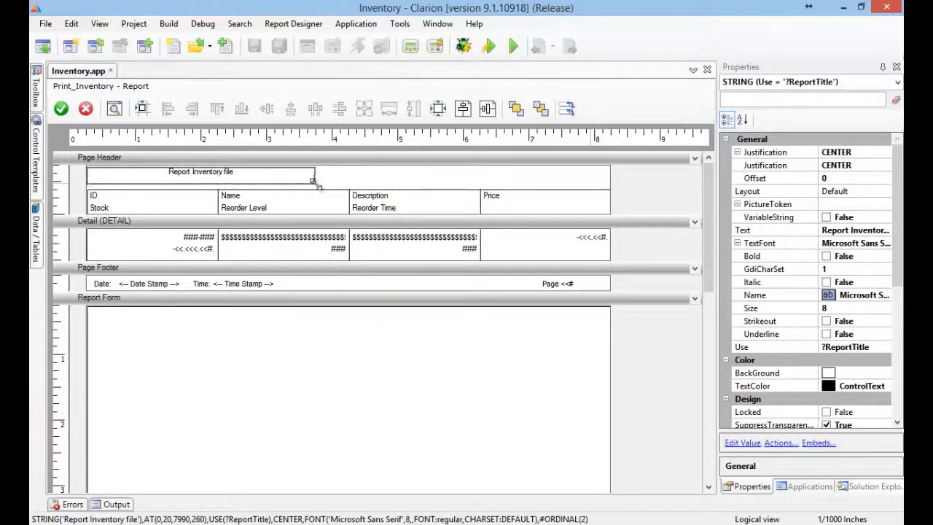
{"action": "left_click", "coordinate": [203, 172]}
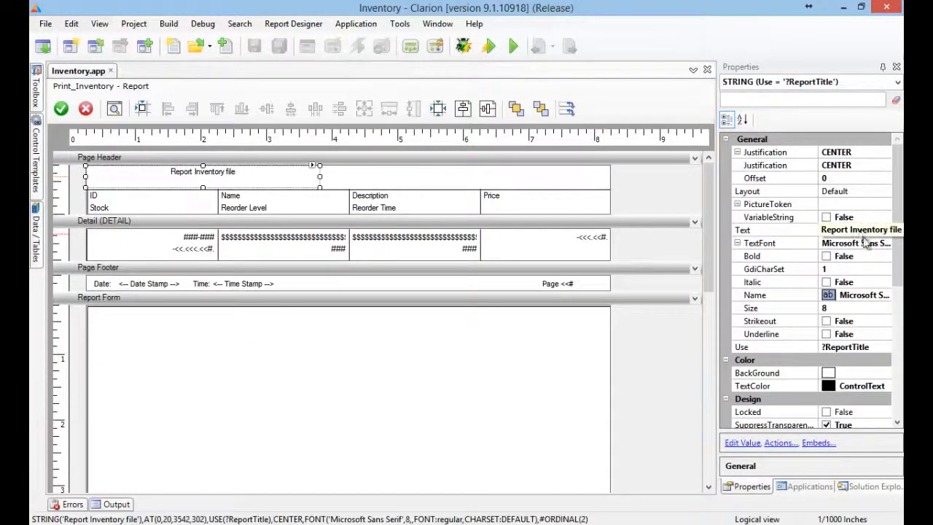
{"action": "left_click", "coordinate": [854, 242]}
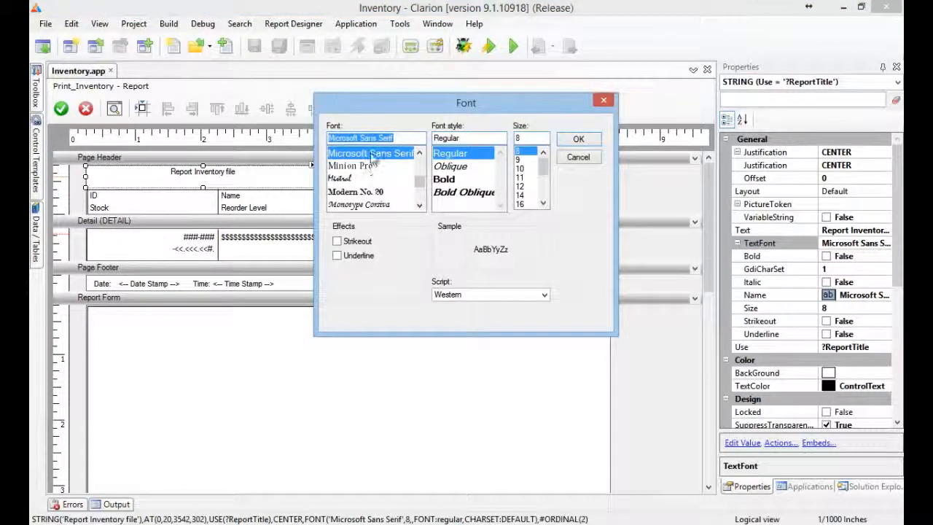
{"action": "left_click", "coordinate": [356, 192]}
{"action": "type", "text": "Arial"}
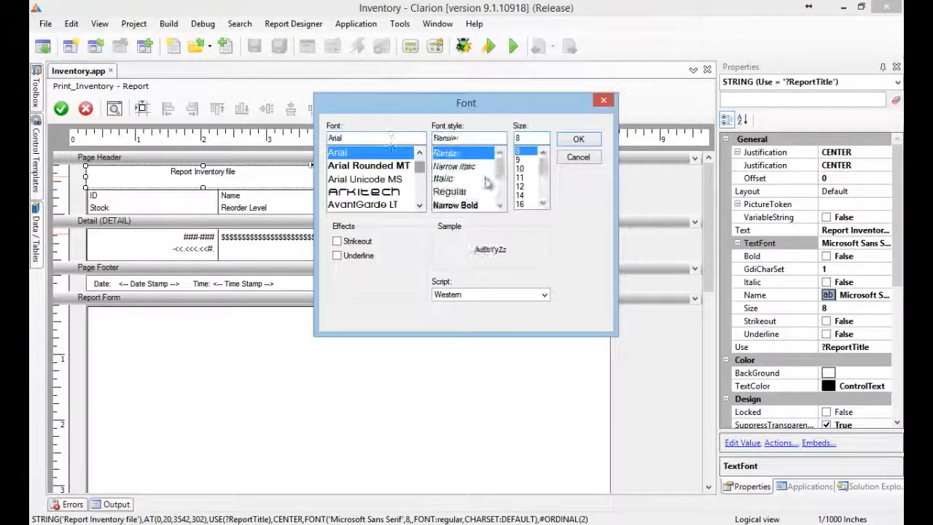
{"action": "left_click", "coordinate": [446, 153]}
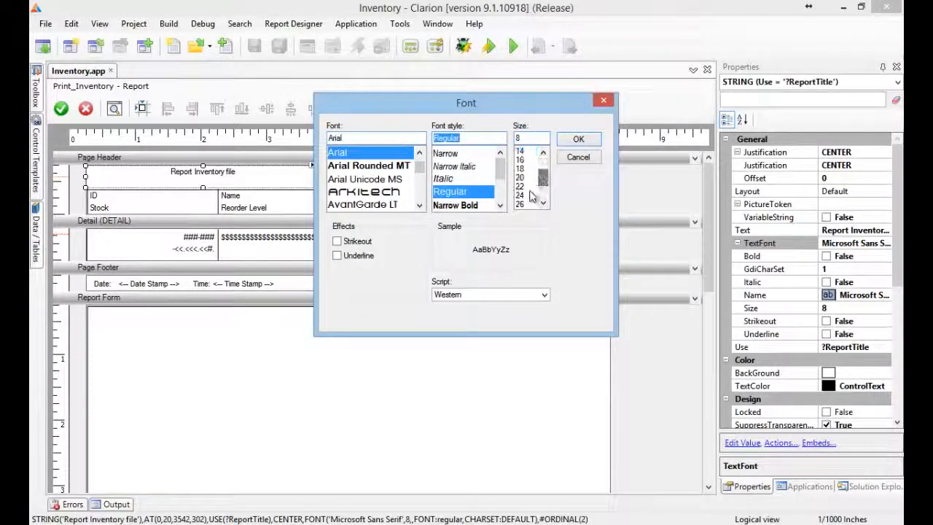
{"action": "left_click", "coordinate": [524, 185]}
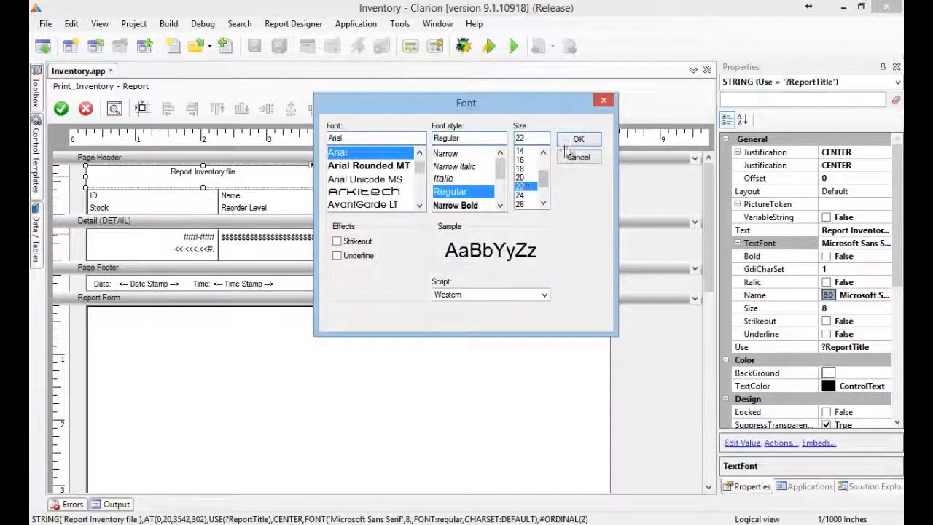
{"action": "left_click", "coordinate": [578, 139]}
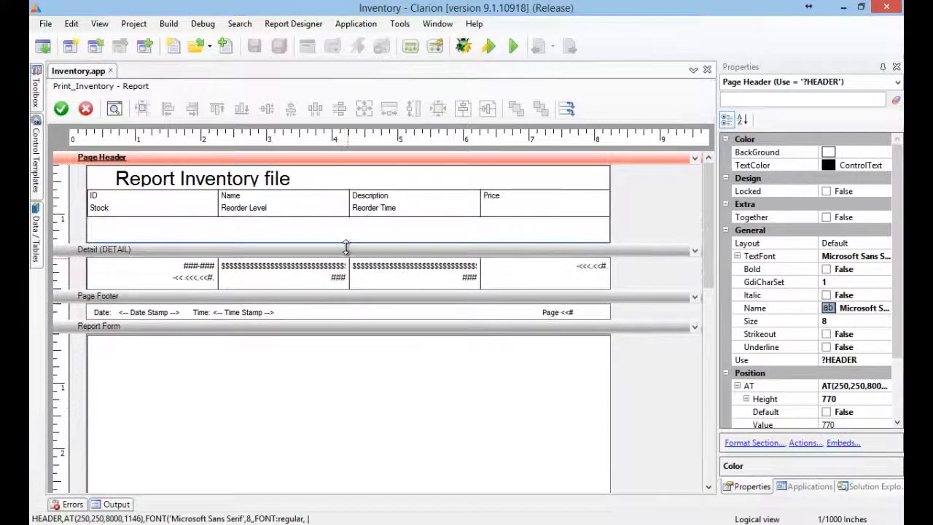
Enlarge the page header and move the column heading labels down below the title
{"action": "left_click_drag", "start_coordinate": [347, 246], "coordinate": [347, 256]}
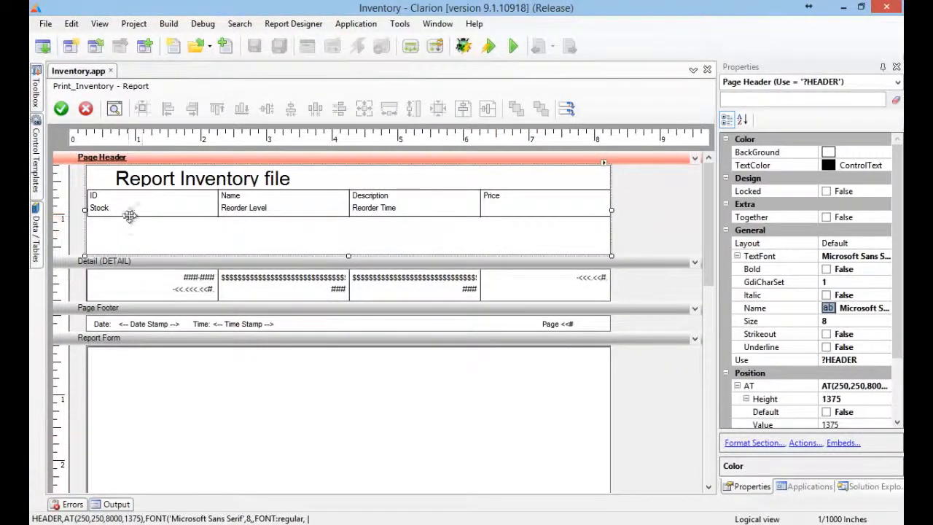
{"action": "left_click", "coordinate": [373, 207]}
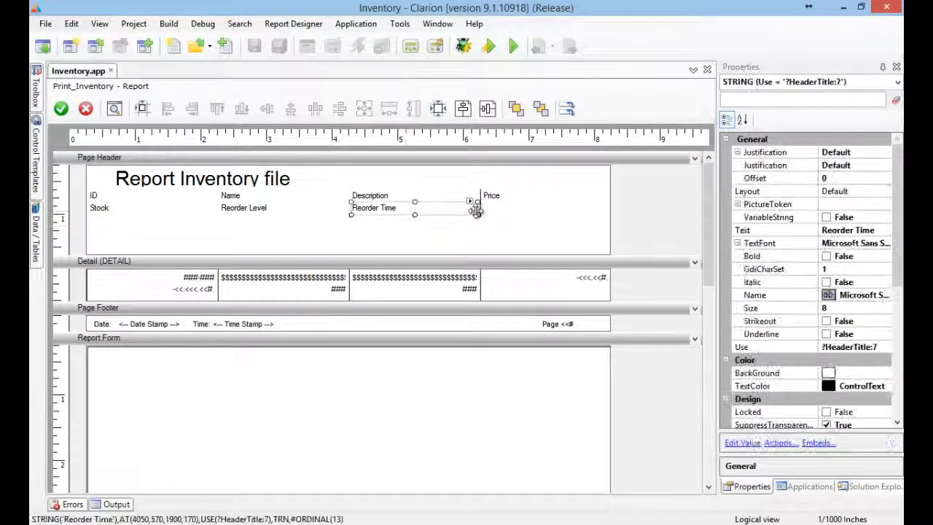
{"action": "mouse_move", "coordinate": [324, 239]}
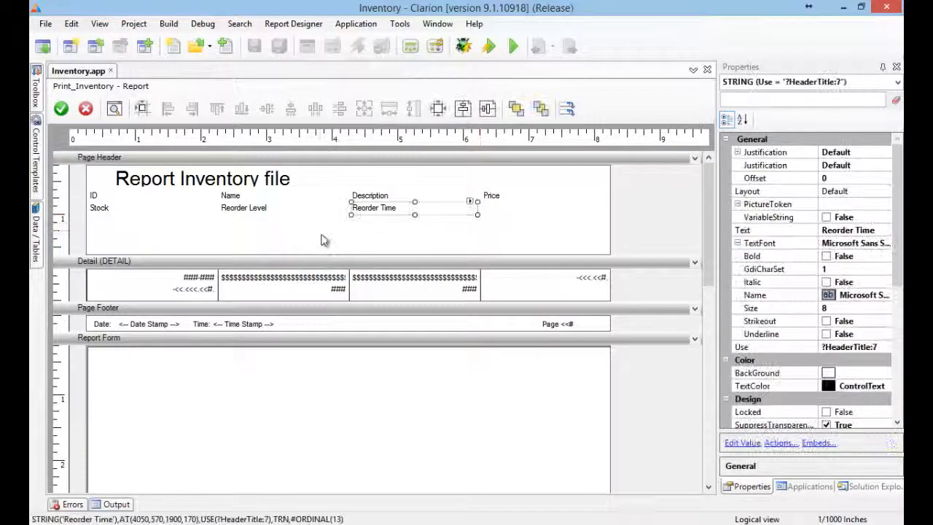
{"action": "left_click", "coordinate": [99, 158]}
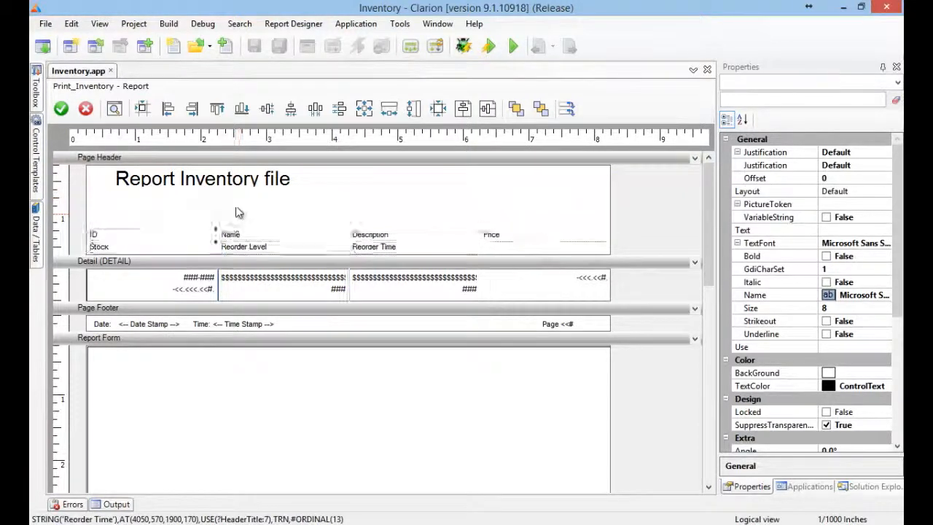
{"action": "left_click", "coordinate": [204, 178]}
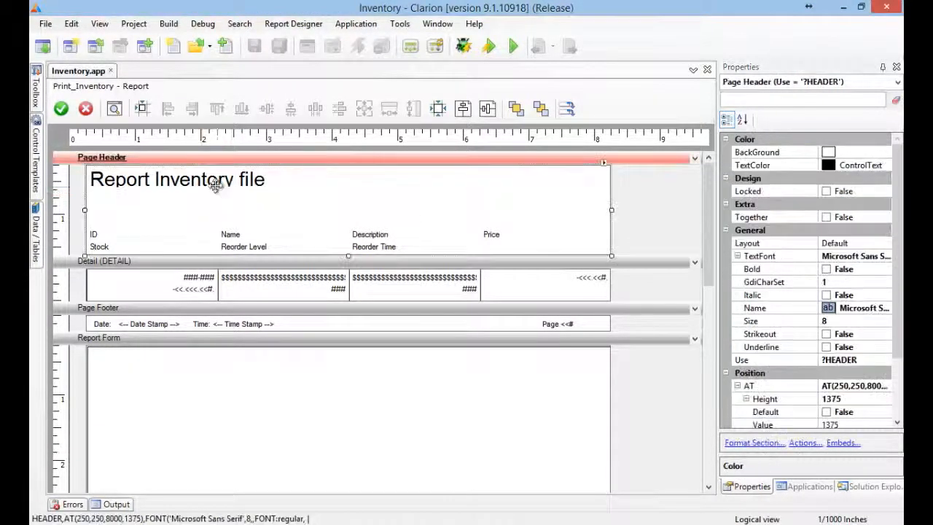
Rename the title to 'Inventory file' and shrink its box to fit
{"action": "left_click", "coordinate": [176, 180]}
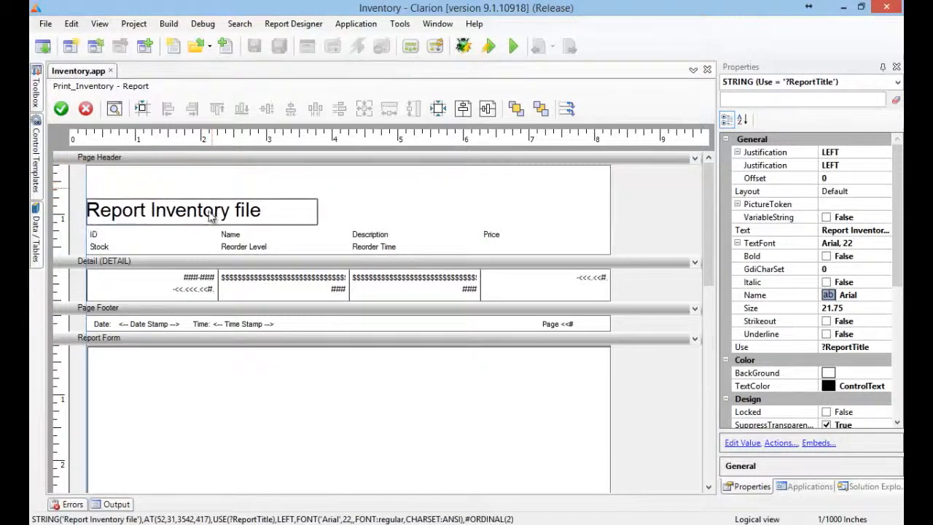
{"action": "left_click", "coordinate": [175, 210]}
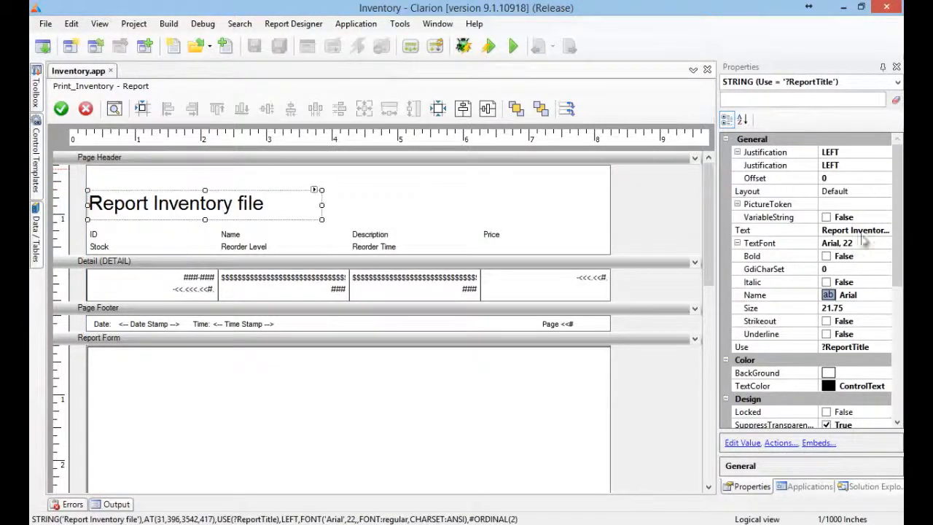
{"action": "type", "text": "Inventory file"}
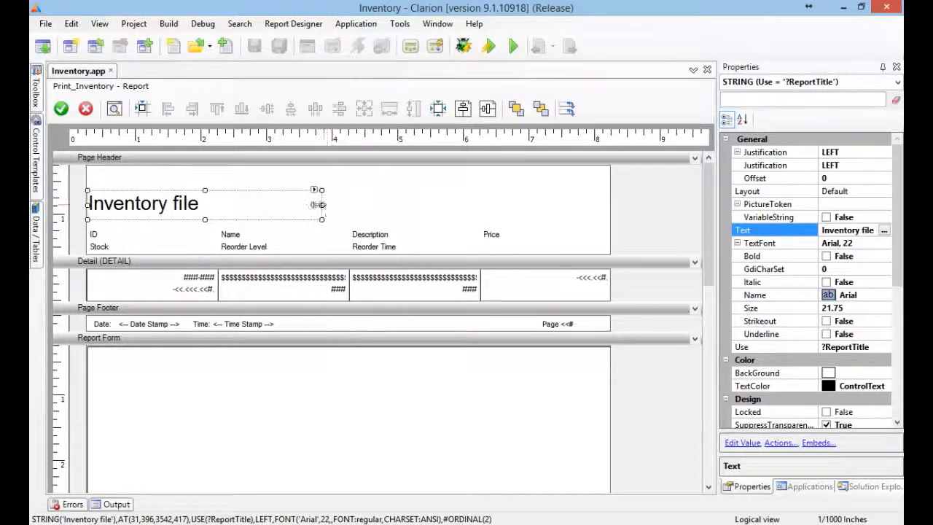
{"action": "left_click_drag", "start_coordinate": [318, 204], "coordinate": [212, 204]}
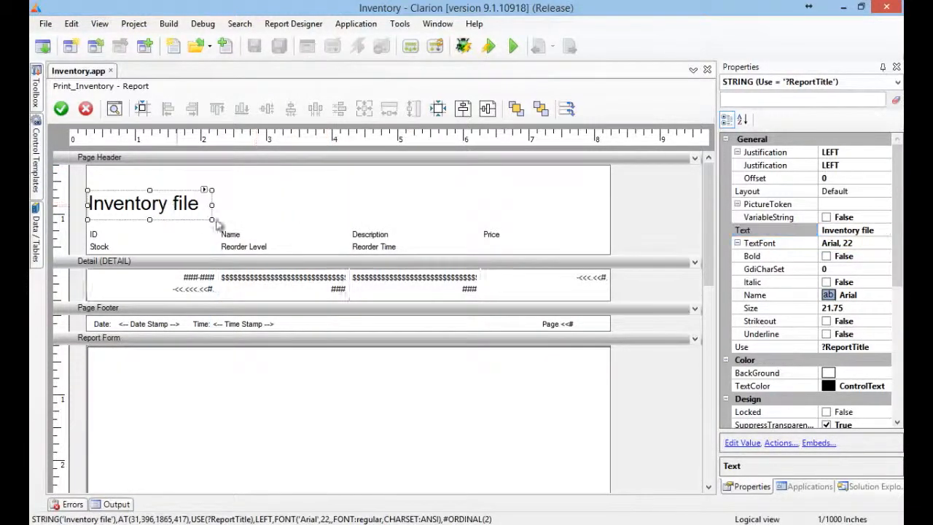
Add a copy of the title string reading 'My company' above it
{"action": "left_click", "coordinate": [245, 226]}
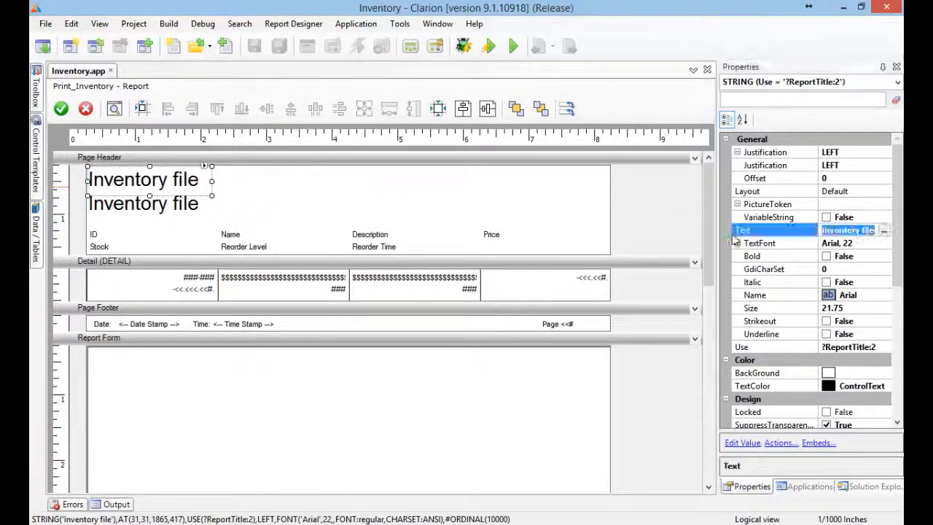
{"action": "type", "text": "My company"}
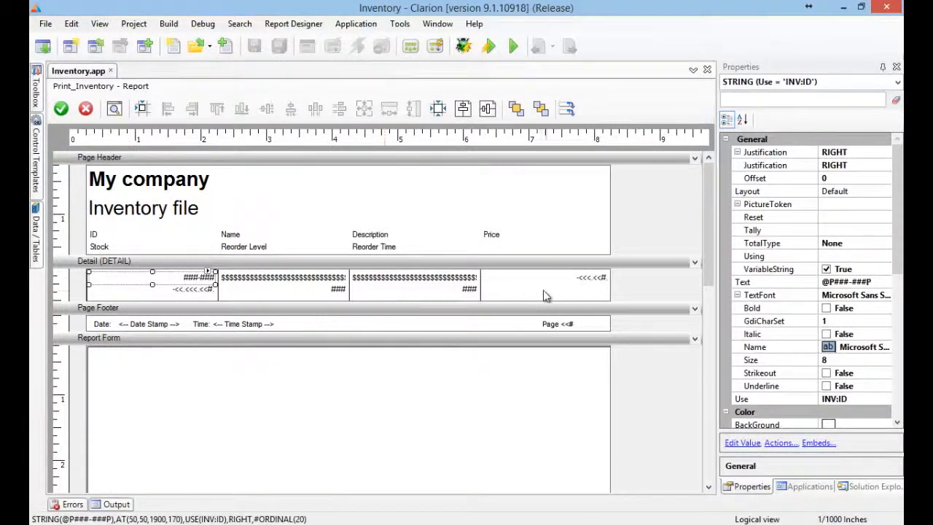
Make the Detail band taller and remove its vertical divider lines
{"action": "left_click", "coordinate": [105, 260]}
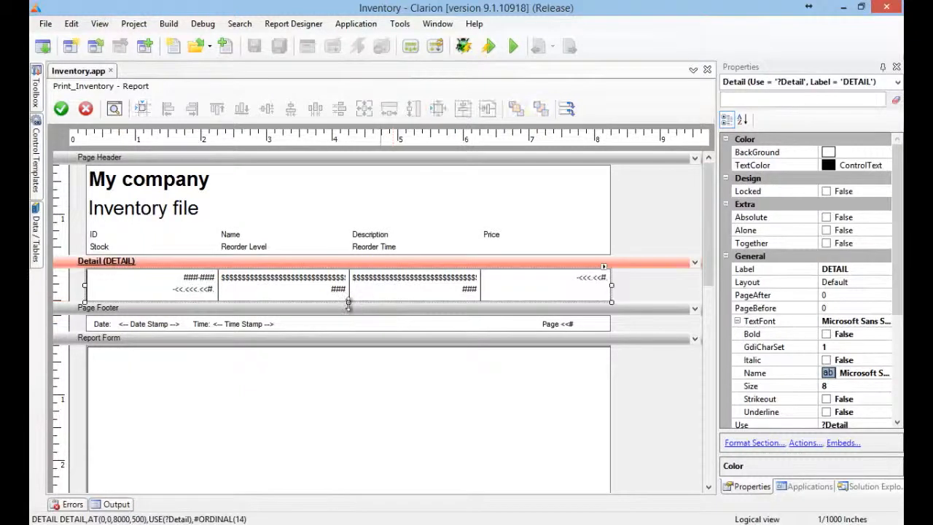
{"action": "left_click_drag", "start_coordinate": [348, 302], "coordinate": [348, 341]}
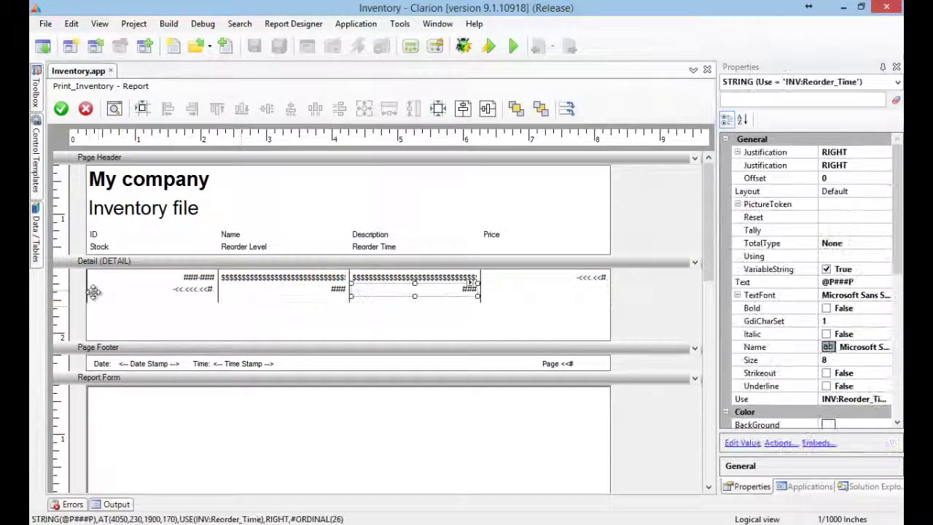
{"action": "left_click", "coordinate": [105, 261]}
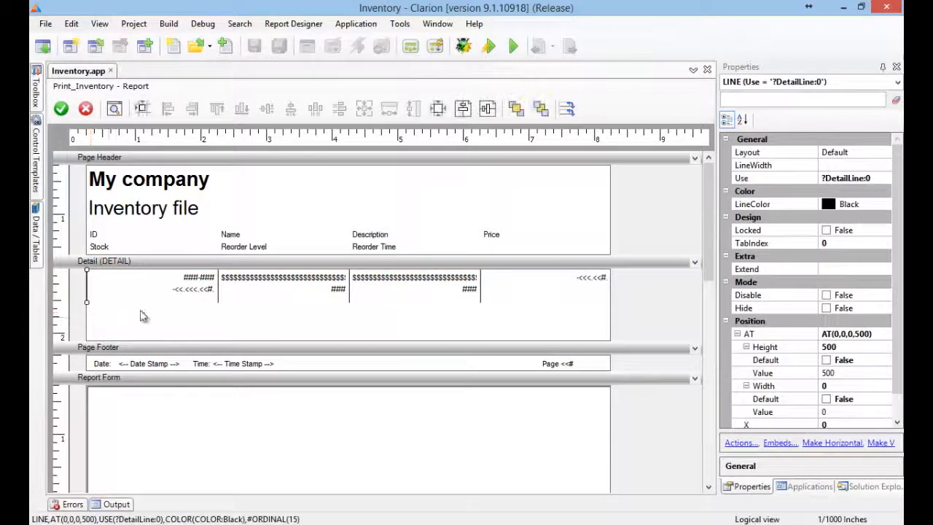
{"action": "left_click", "coordinate": [413, 288]}
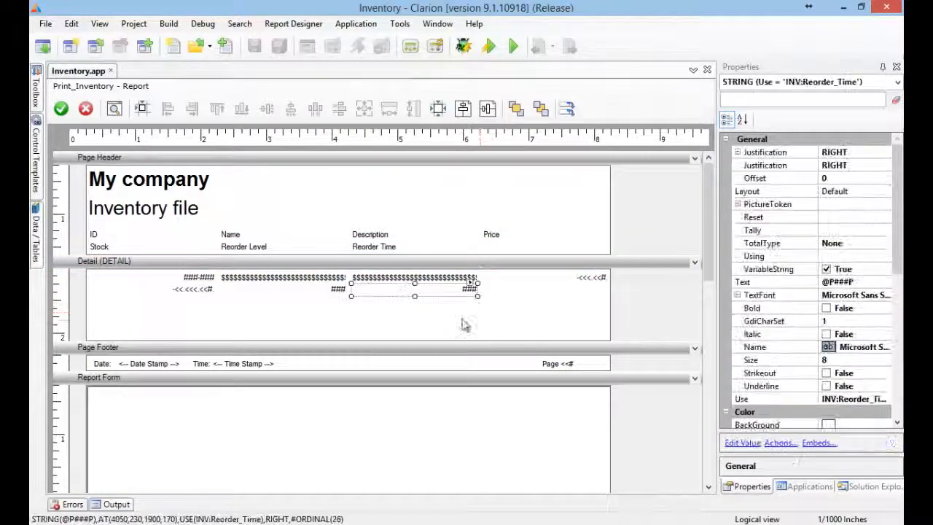
{"action": "left_click", "coordinate": [93, 233]}
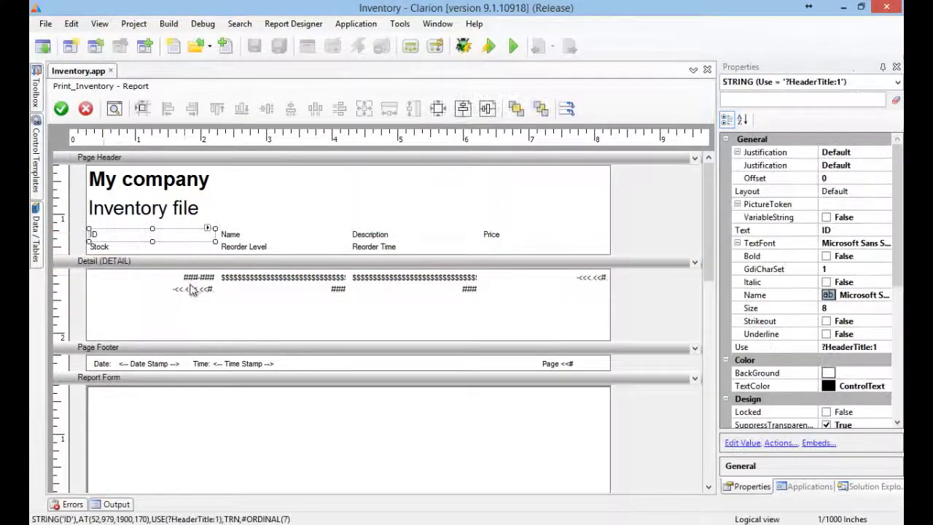
Make the Name field bold under a Name/Description heading and reposition the Reorder Level field
{"action": "left_click", "coordinate": [198, 279]}
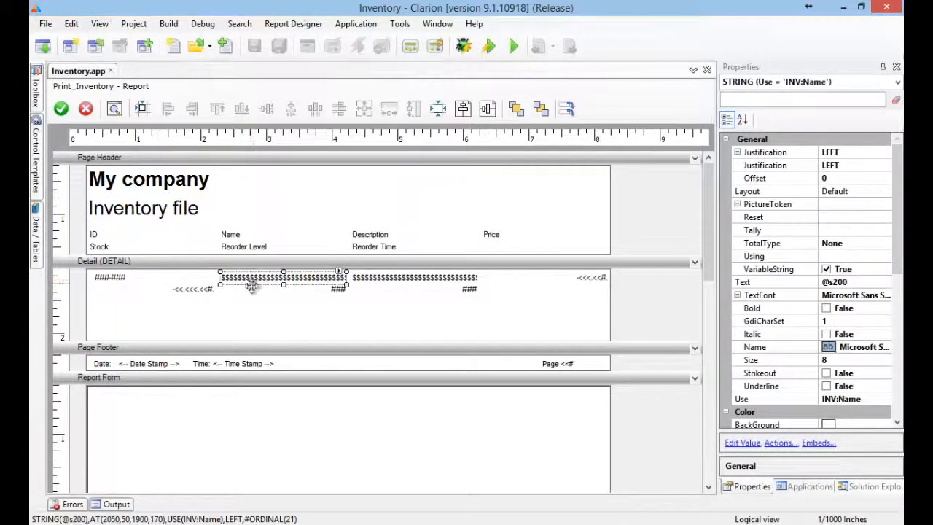
{"action": "mouse_move", "coordinate": [230, 294]}
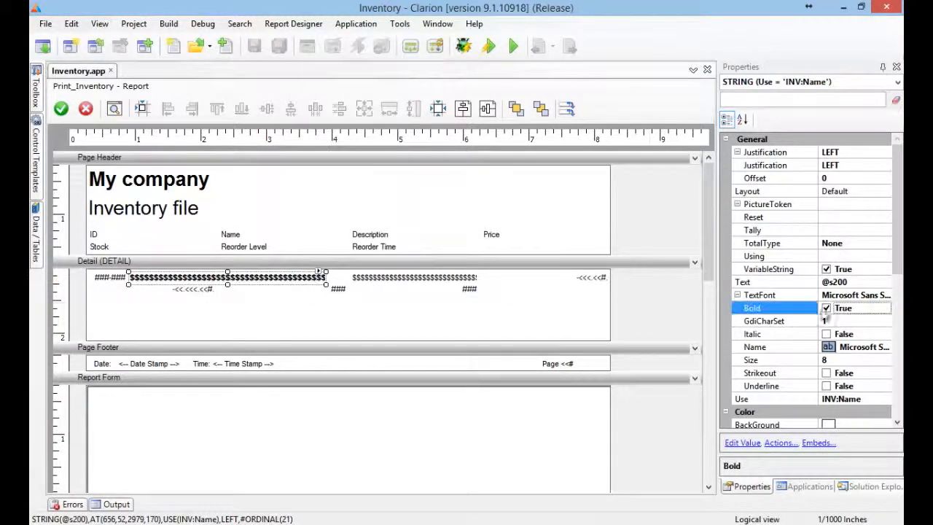
{"action": "left_click", "coordinate": [140, 233]}
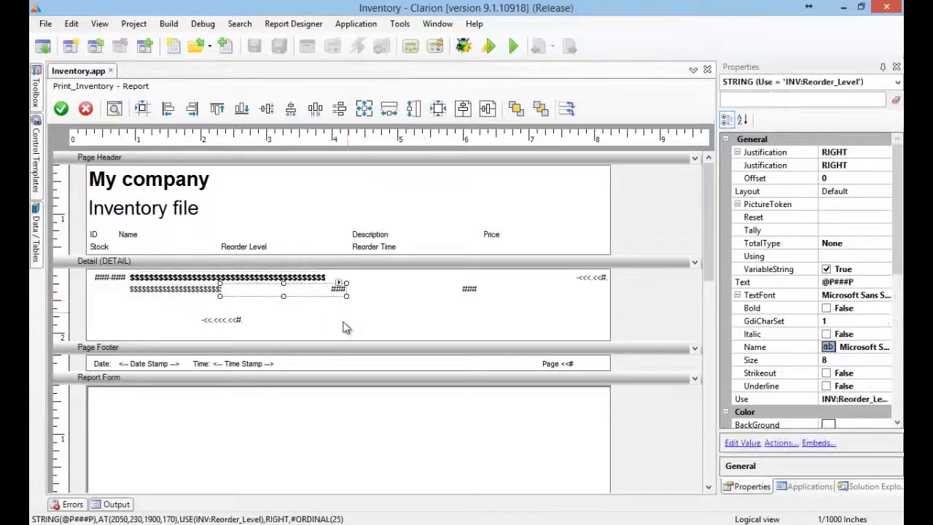
{"action": "left_click_drag", "start_coordinate": [283, 289], "coordinate": [389, 326]}
{"action": "type", "text": "/Description"}
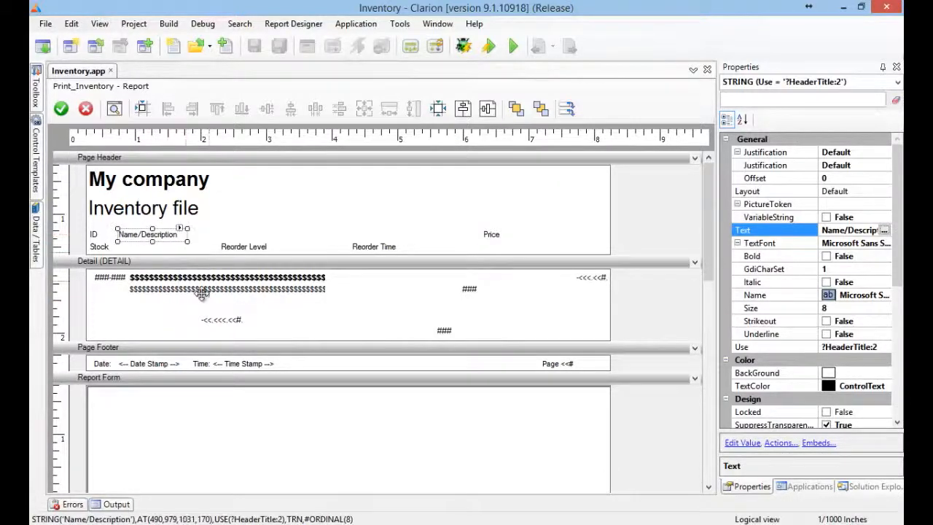
Move the Price heading and INV:Price field into Description's old column
{"action": "left_click", "coordinate": [105, 261]}
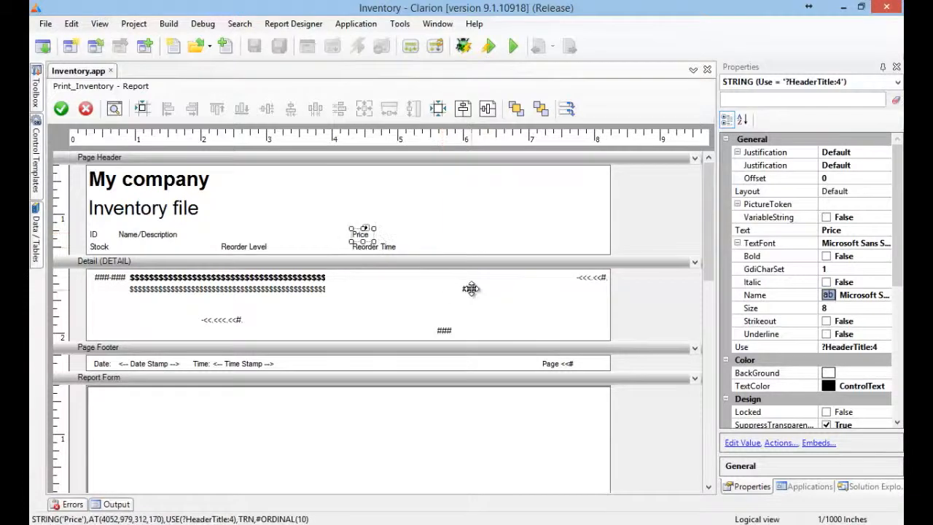
{"action": "left_click", "coordinate": [472, 289]}
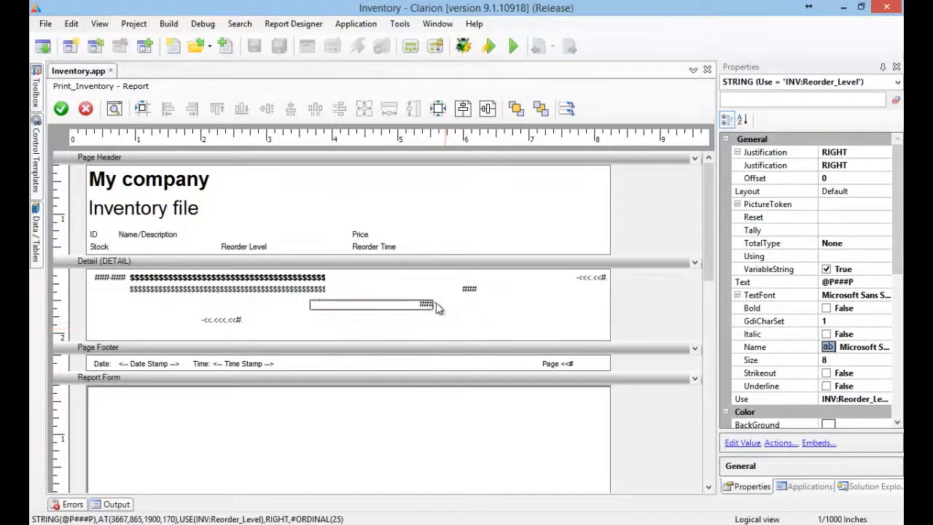
{"action": "left_click", "coordinate": [496, 274]}
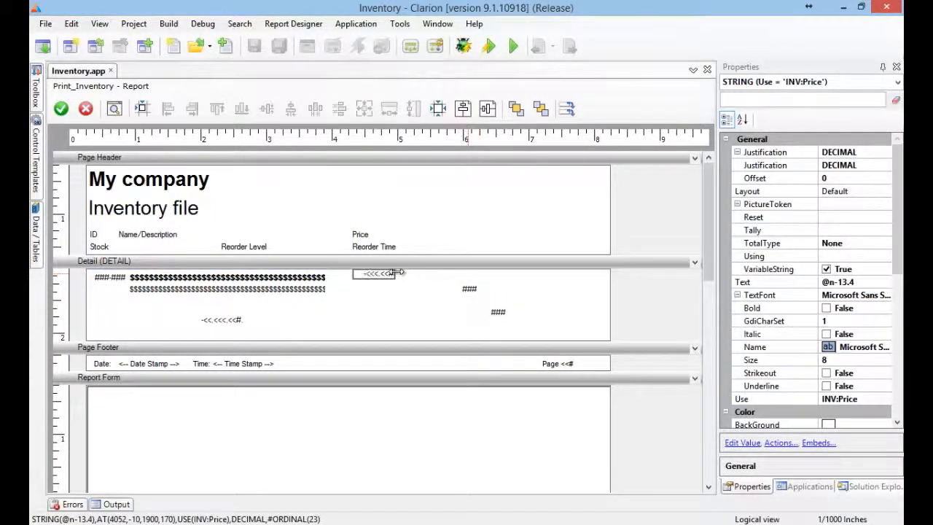
{"action": "left_click", "coordinate": [376, 274]}
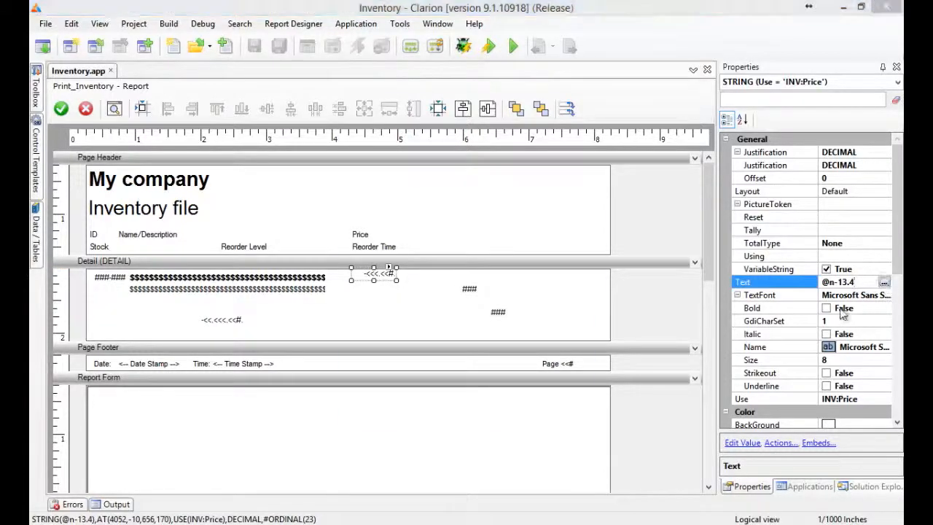
Give INV:Price a leading dollar currency picture and right justification
{"action": "left_click", "coordinate": [883, 281]}
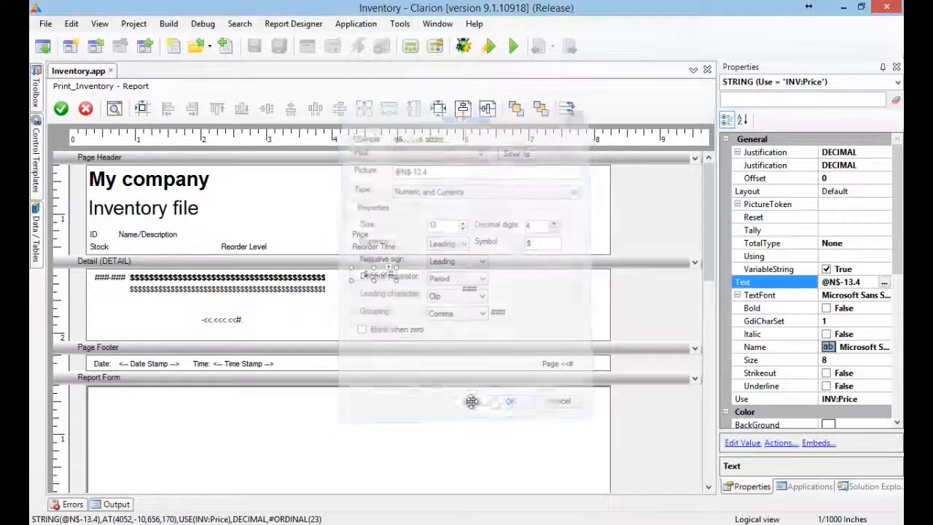
{"action": "left_click", "coordinate": [510, 400]}
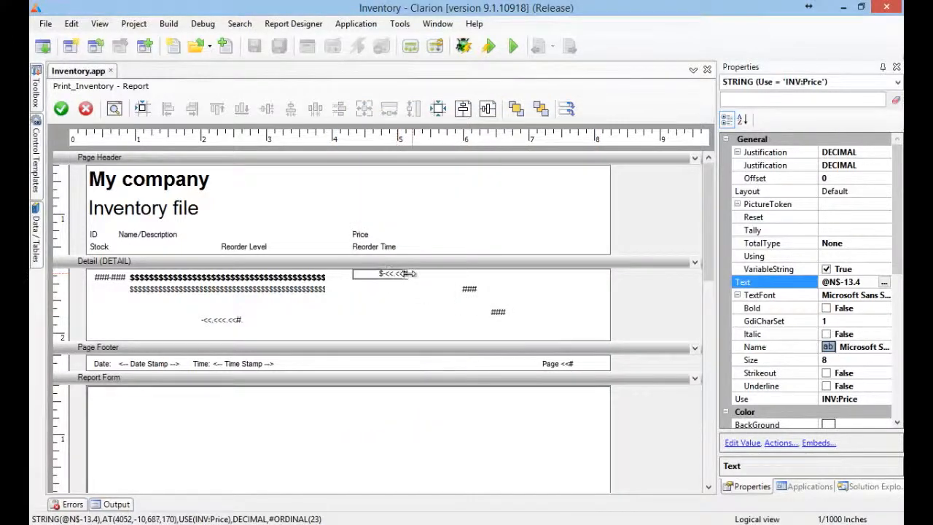
{"action": "left_click", "coordinate": [385, 274]}
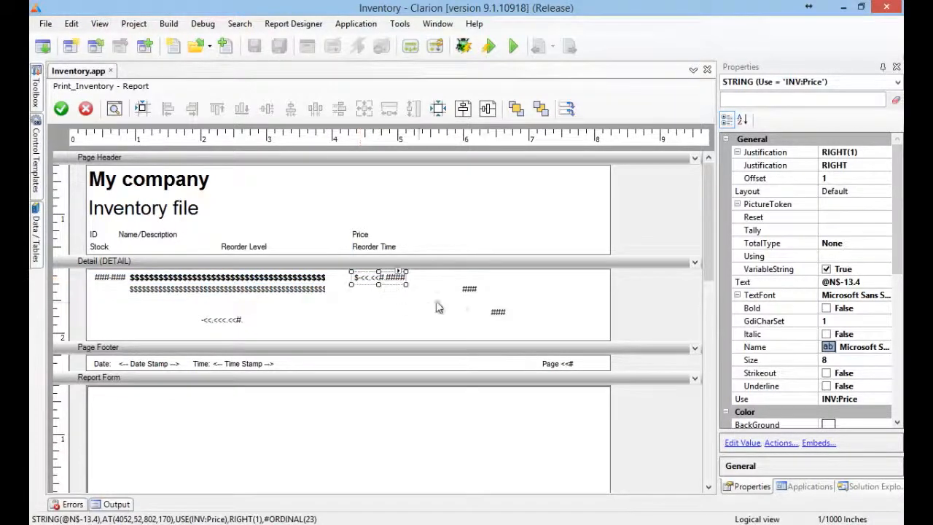
{"action": "left_click", "coordinate": [468, 289]}
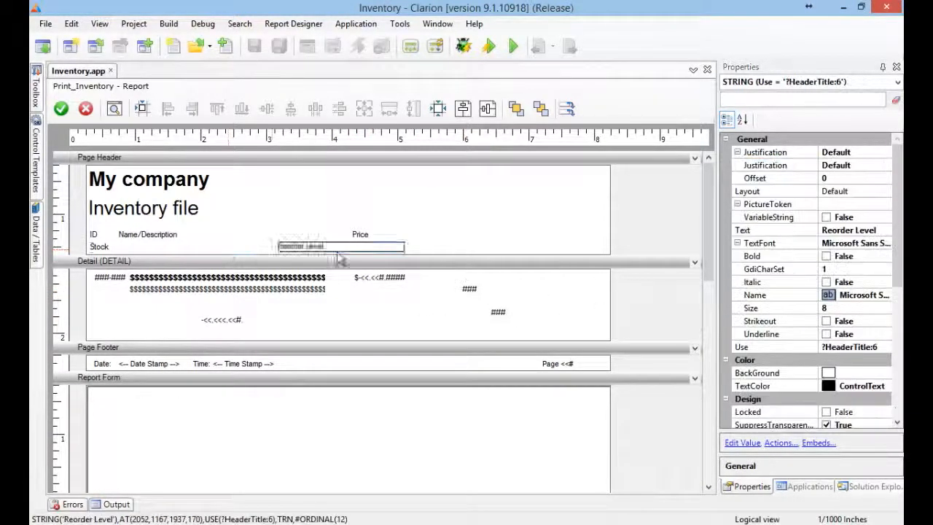
Line up the Reorder Level heading beside Price with its field beneath in the first detail row
{"action": "left_click_drag", "start_coordinate": [338, 245], "coordinate": [496, 233]}
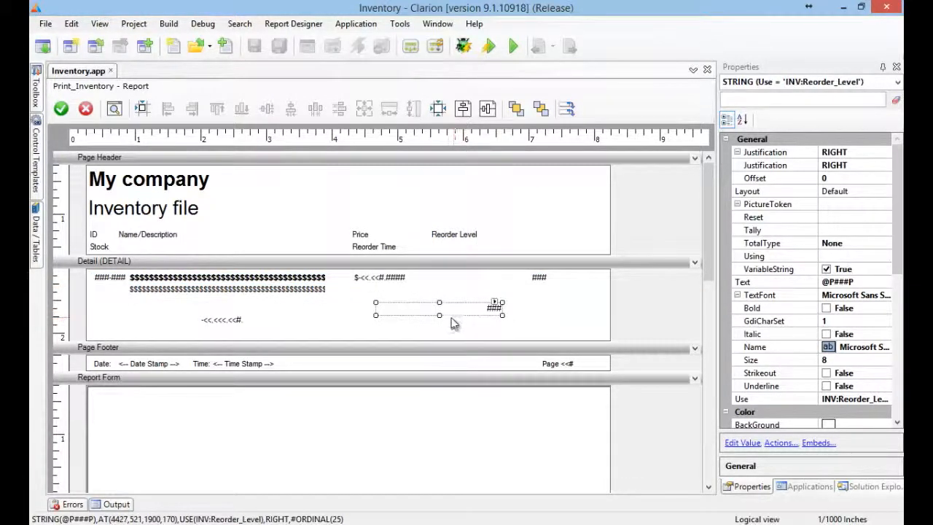
{"action": "left_click_drag", "start_coordinate": [428, 308], "coordinate": [478, 307]}
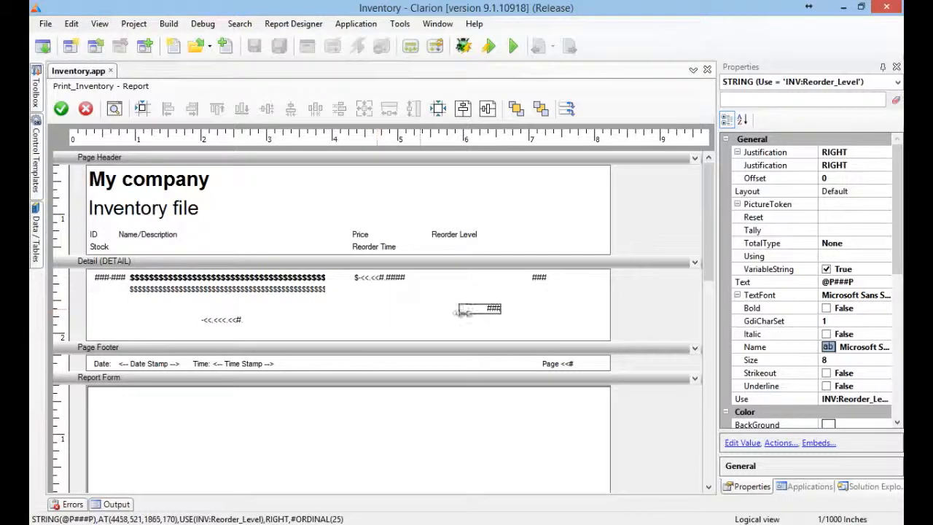
{"action": "left_click_drag", "start_coordinate": [481, 309], "coordinate": [449, 276]}
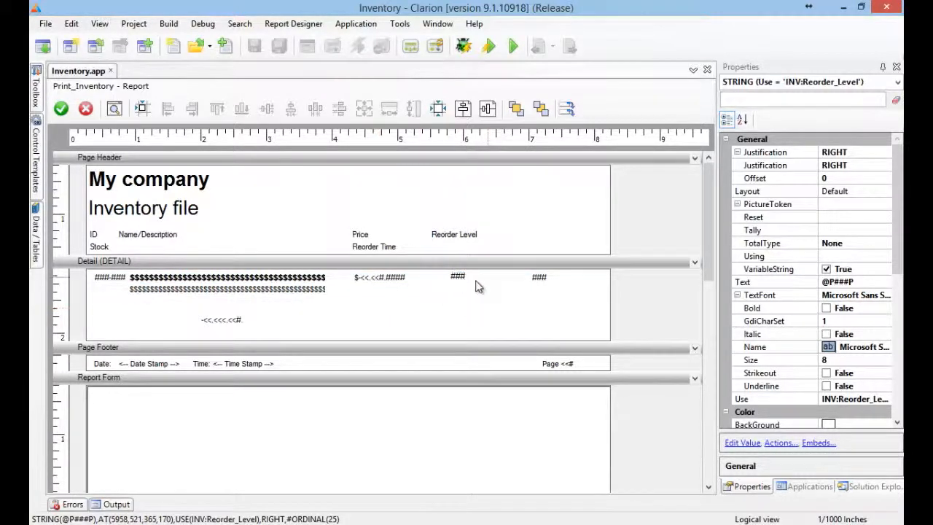
{"action": "left_click", "coordinate": [455, 277]}
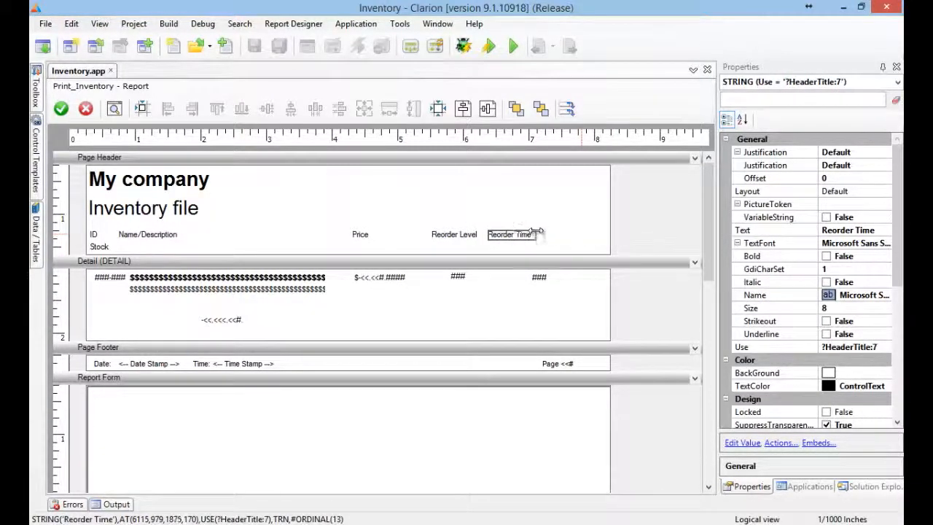
{"action": "left_click", "coordinate": [508, 277]}
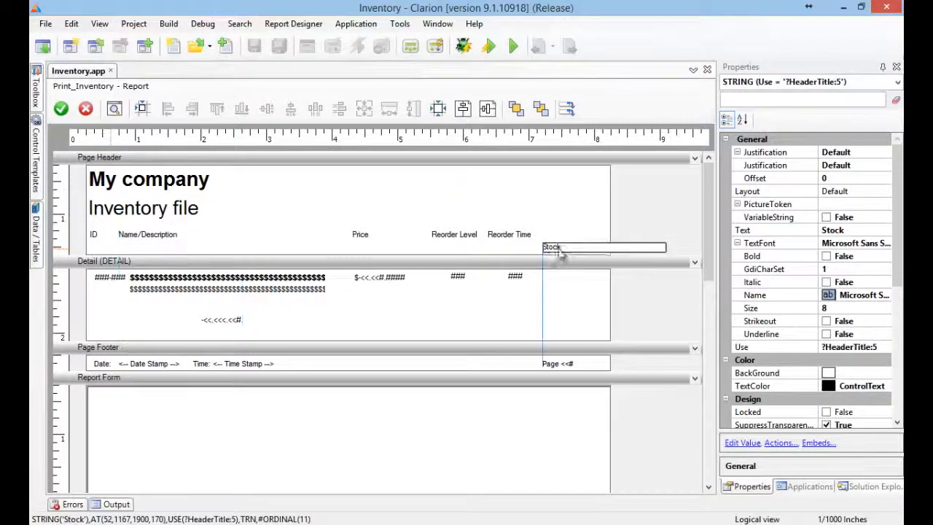
Place the Stock heading after Reorder Time and give INV:Stock a leading currency symbol beneath it
{"action": "left_click_drag", "start_coordinate": [553, 246], "coordinate": [525, 201]}
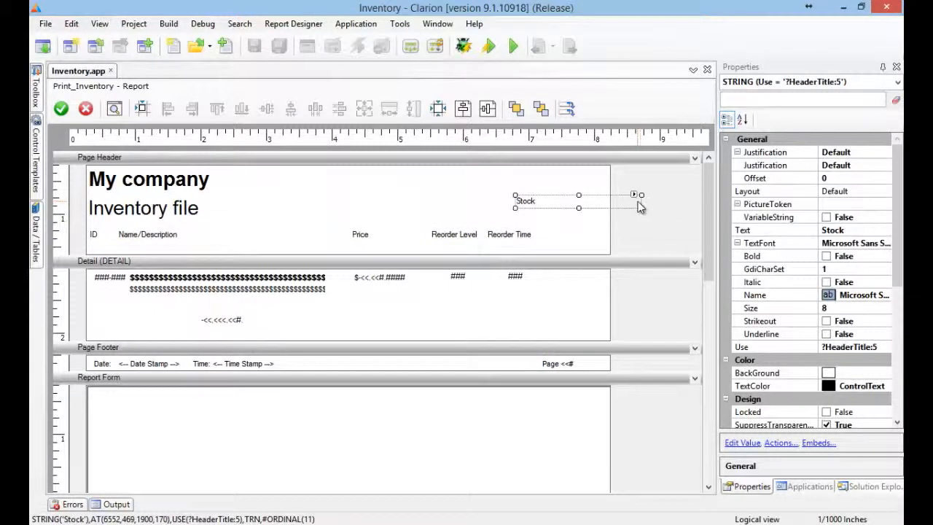
{"action": "left_click_drag", "start_coordinate": [642, 201], "coordinate": [542, 207]}
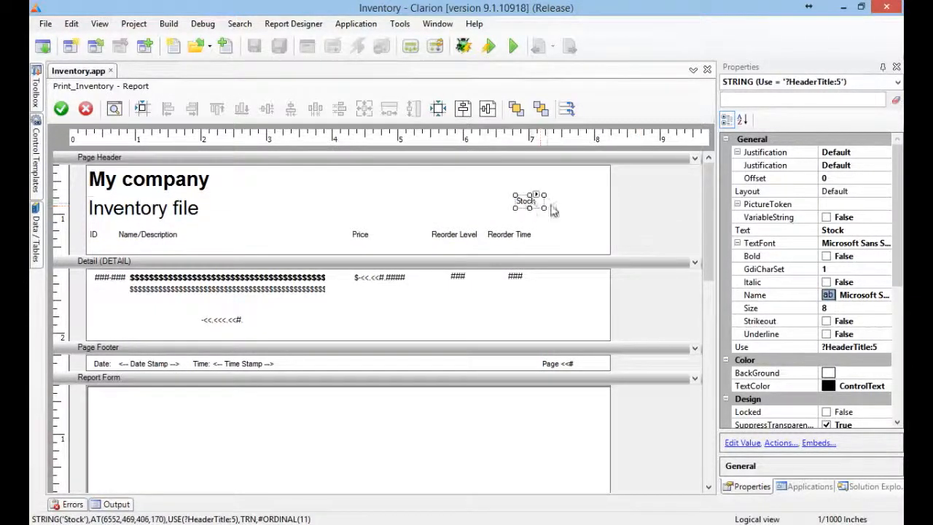
{"action": "left_click_drag", "start_coordinate": [524, 202], "coordinate": [553, 234]}
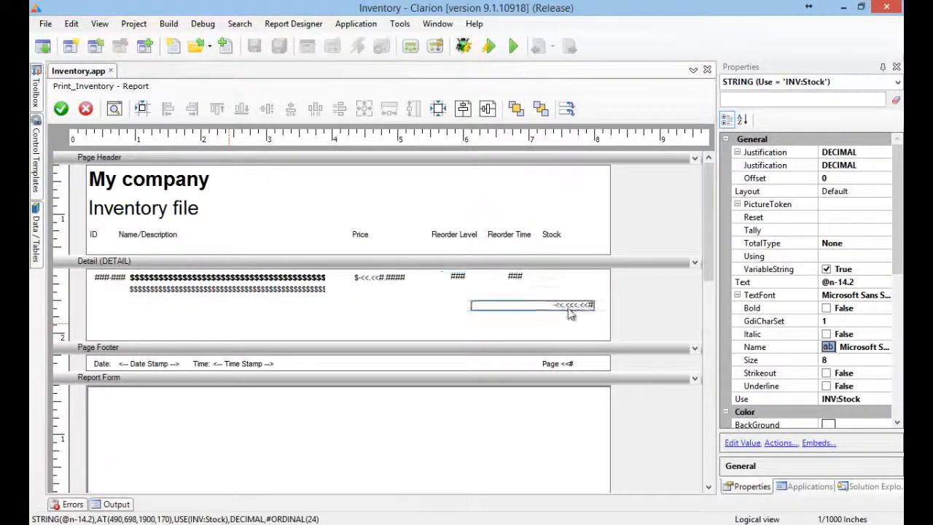
{"action": "left_click_drag", "start_coordinate": [571, 304], "coordinate": [542, 306]}
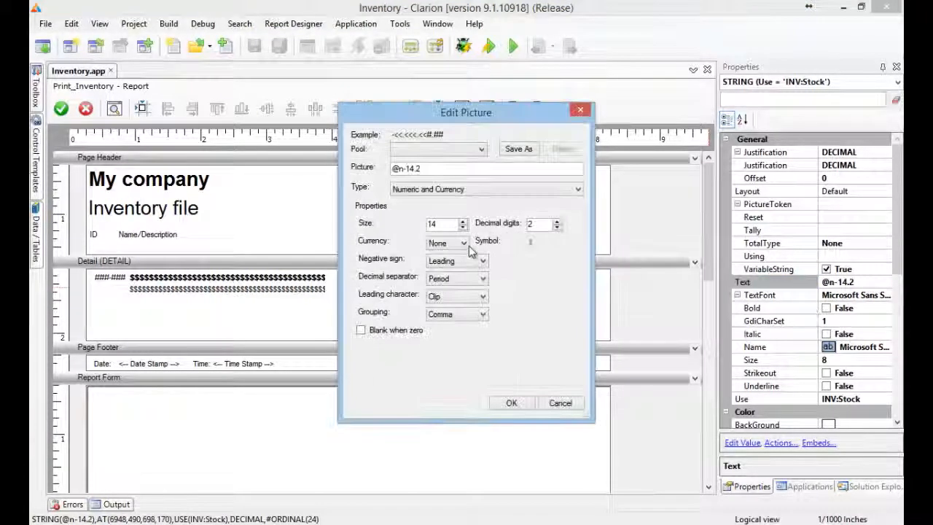
{"action": "left_click", "coordinate": [471, 242]}
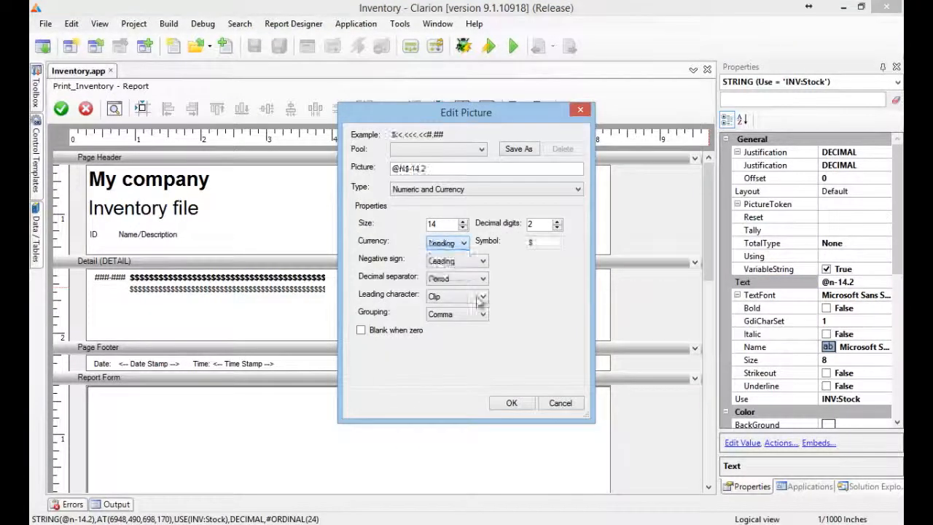
{"action": "left_click", "coordinate": [512, 402]}
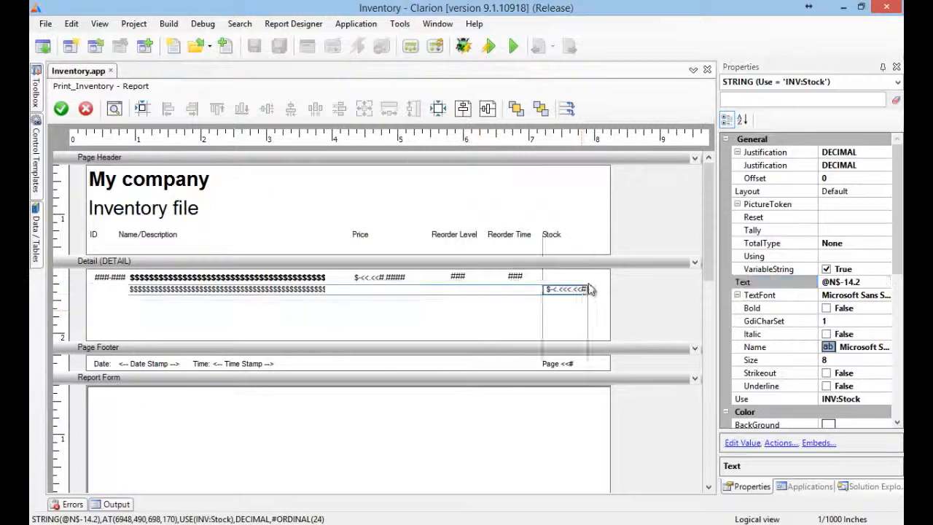
{"action": "left_click", "coordinate": [105, 261]}
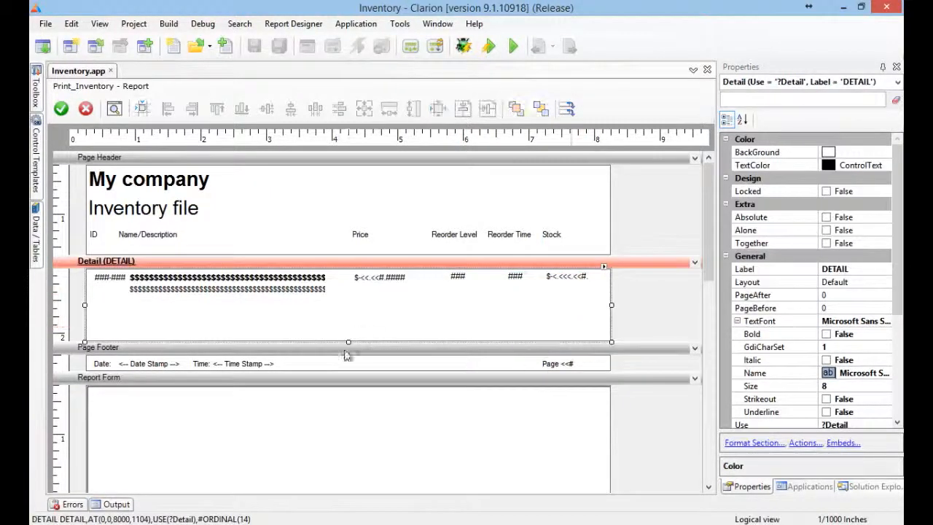
Shorten the Detail band and check the report in Page Layout View before returning to Band View
{"action": "left_click_drag", "start_coordinate": [349, 342], "coordinate": [351, 297]}
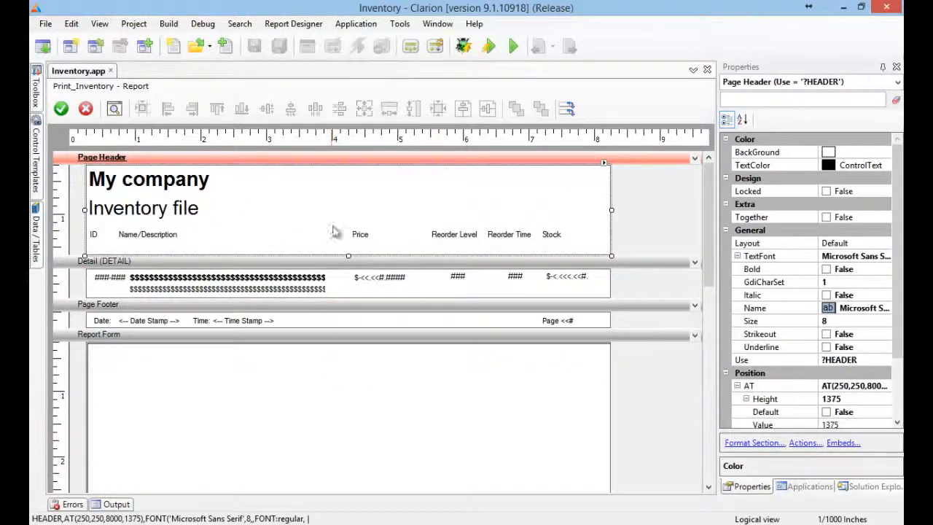
{"action": "left_click", "coordinate": [293, 24]}
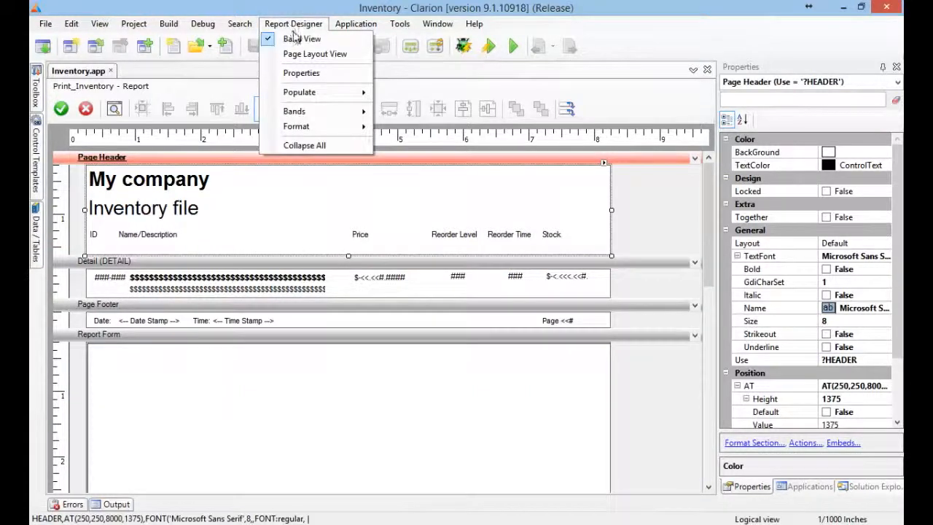
{"action": "left_click", "coordinate": [315, 53]}
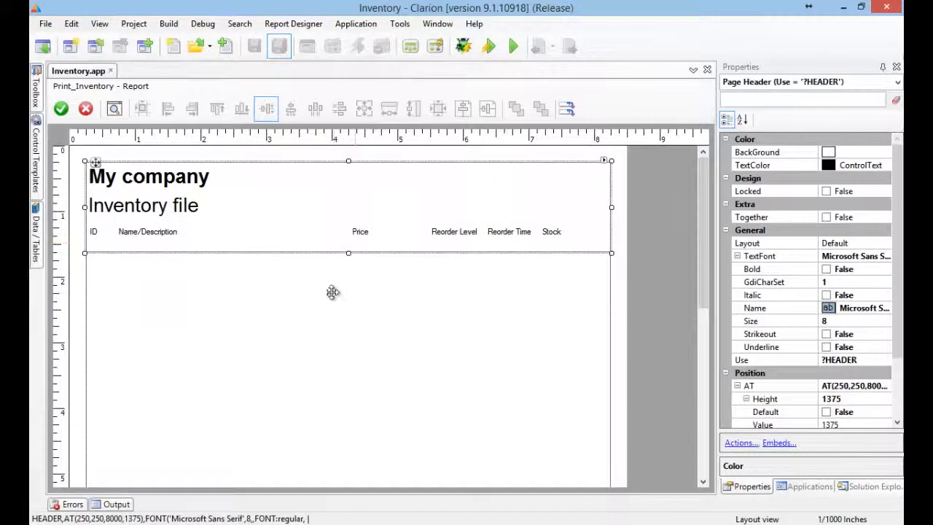
{"action": "mouse_move", "coordinate": [336, 288]}
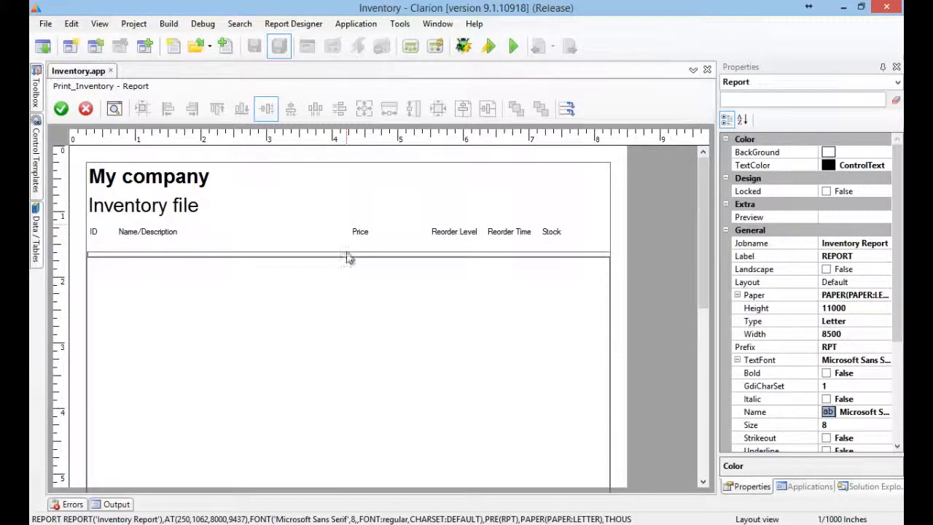
{"action": "left_click", "coordinate": [349, 255]}
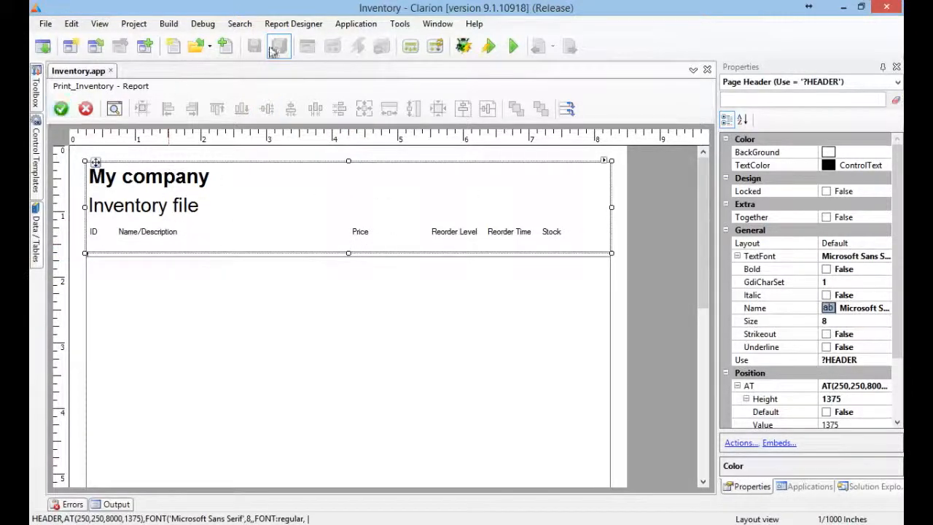
{"action": "left_click", "coordinate": [279, 45]}
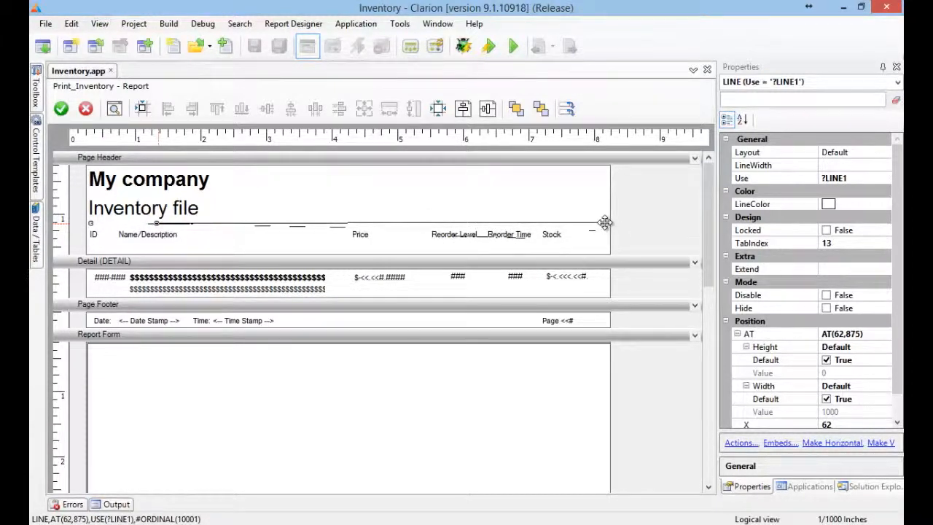
Adjust the header rule, lower the 'Inventory file' title and set 'My company' justification to CENTER
{"action": "left_click_drag", "start_coordinate": [605, 222], "coordinate": [603, 221]}
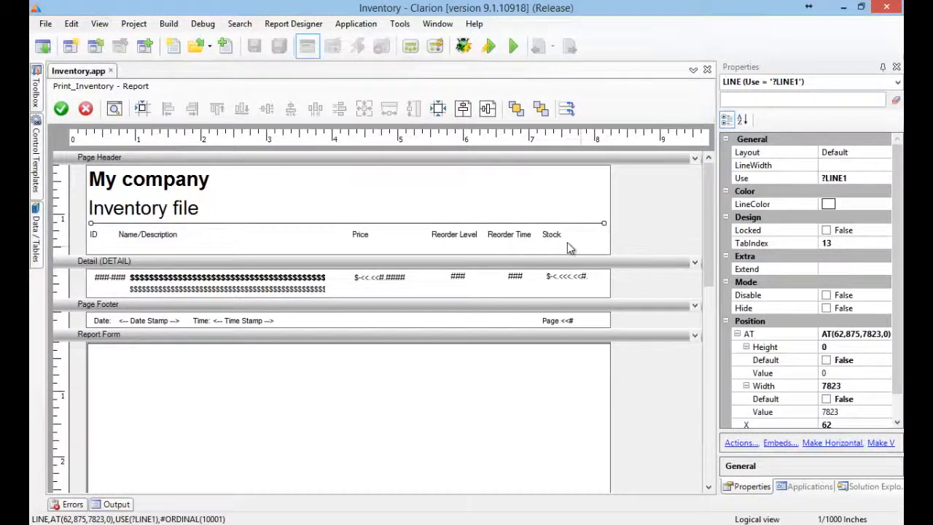
{"action": "mouse_move", "coordinate": [193, 223]}
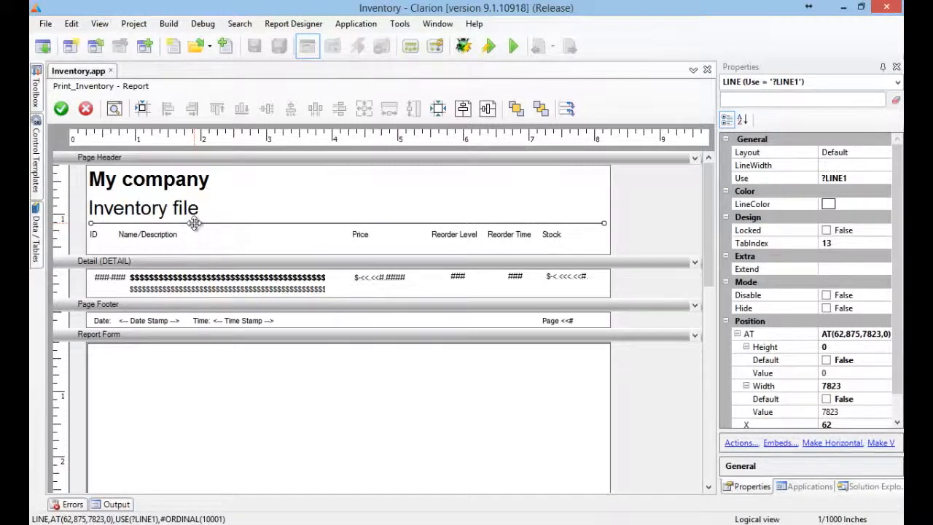
{"action": "left_click", "coordinate": [102, 157]}
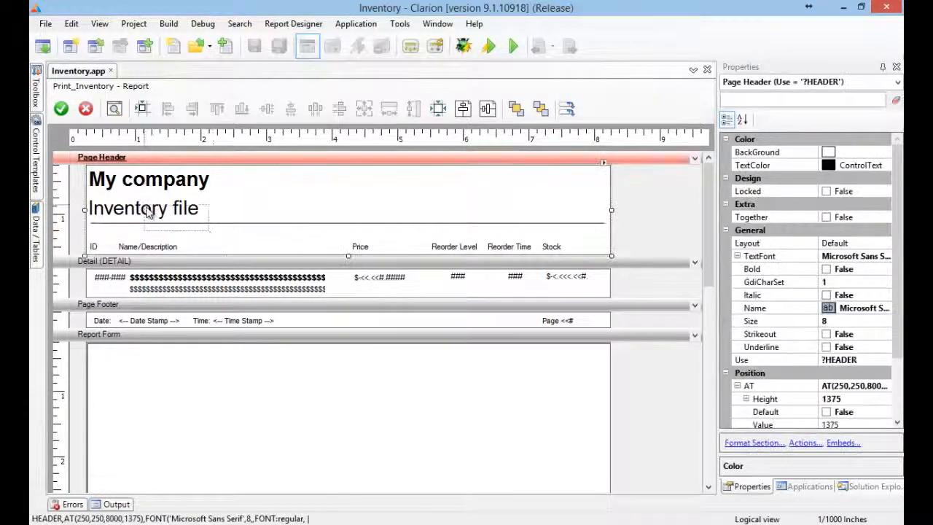
{"action": "left_click", "coordinate": [145, 210]}
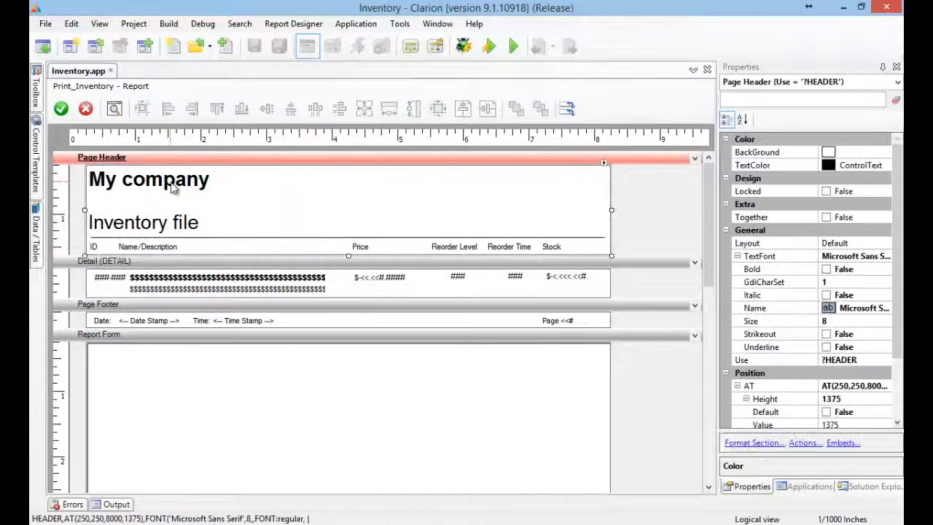
{"action": "left_click", "coordinate": [148, 189]}
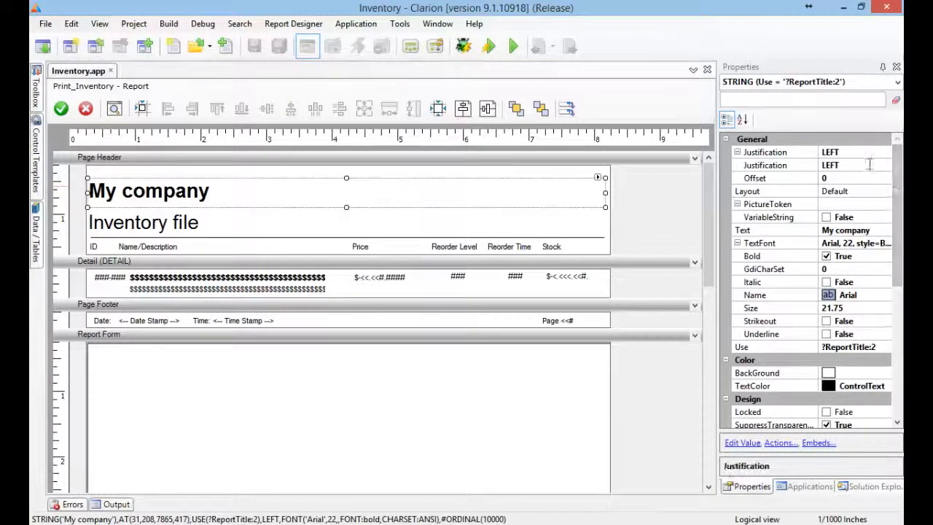
{"action": "left_click", "coordinate": [886, 165]}
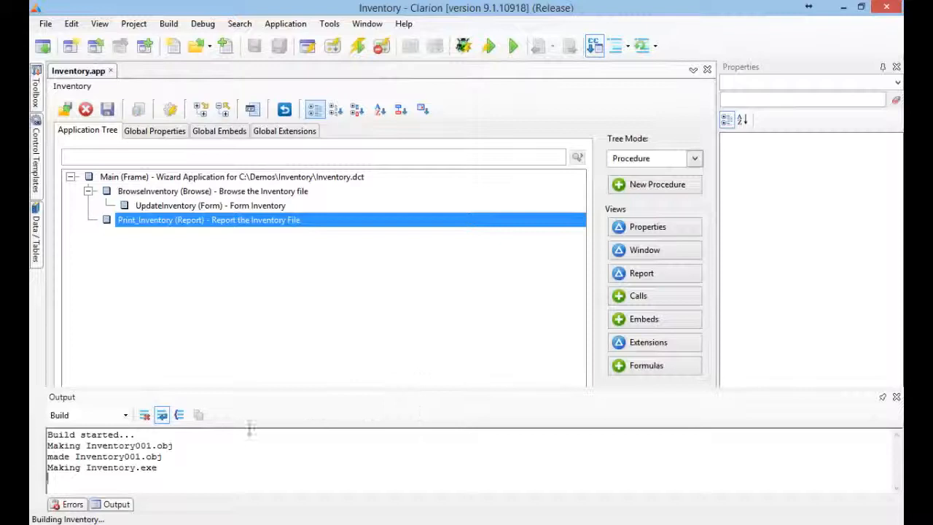
{"action": "mouse_move", "coordinate": [323, 399]}
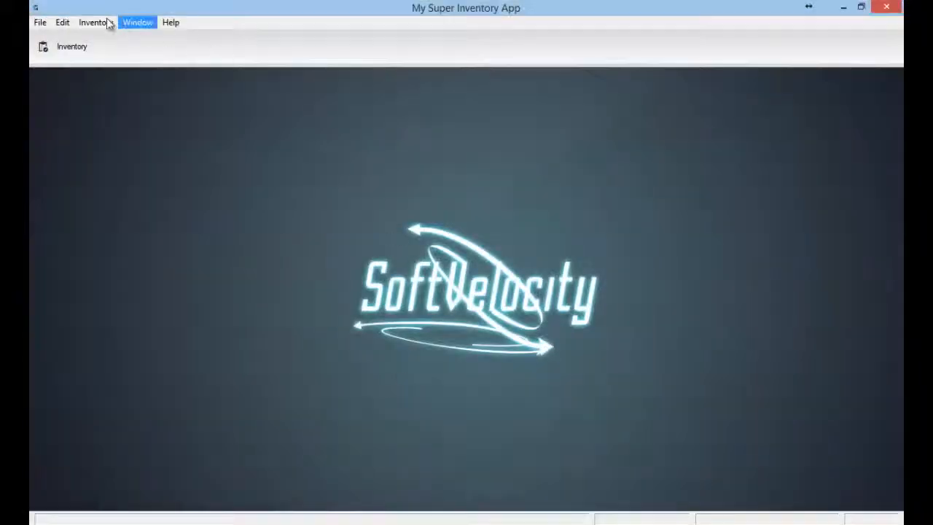
Preview the Print Inventory report at Page Width zoom, review the item rows, then close it
{"action": "left_click", "coordinate": [95, 22]}
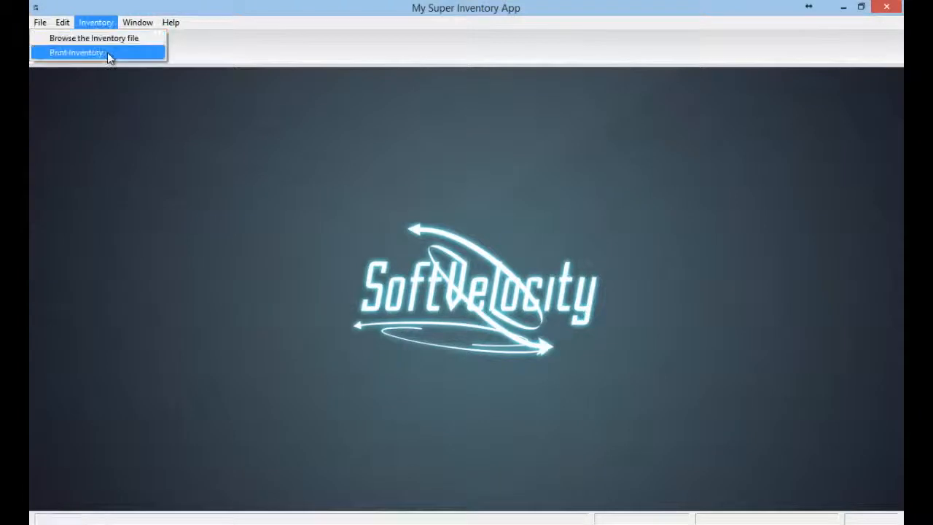
{"action": "left_click", "coordinate": [80, 52]}
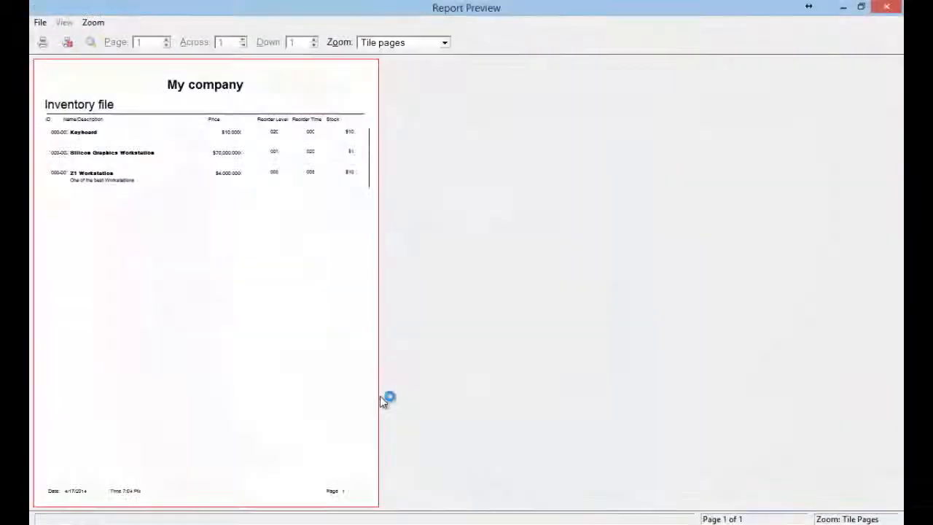
{"action": "left_click", "coordinate": [446, 42]}
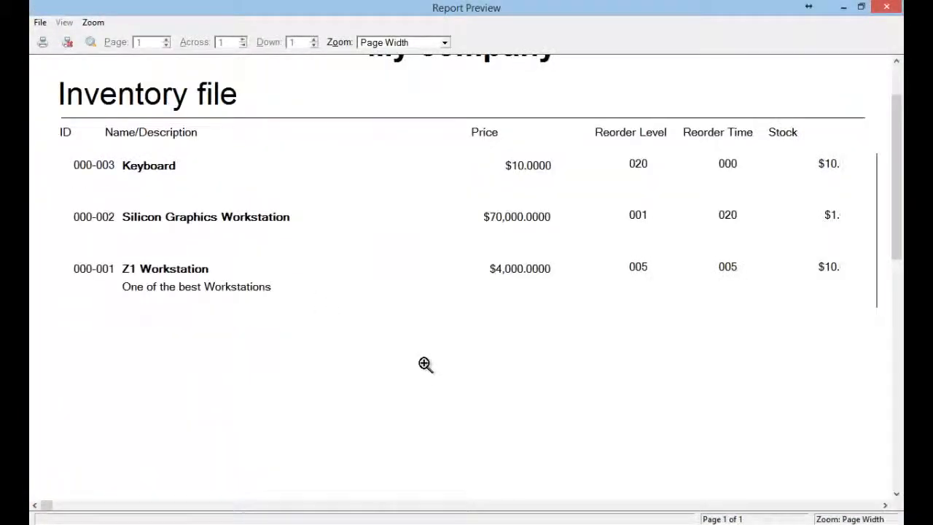
{"action": "mouse_move", "coordinate": [143, 202]}
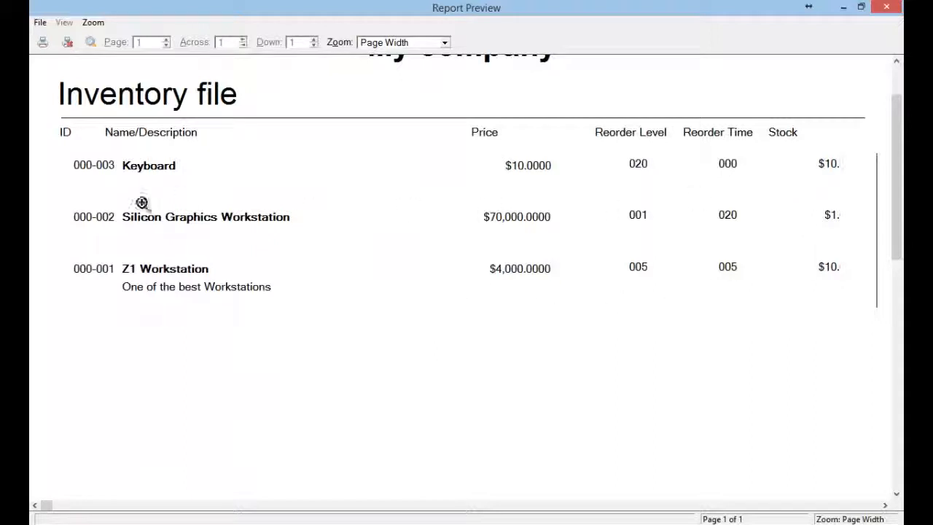
{"action": "scroll", "scroll_direction": "down", "scroll_amount": 3}
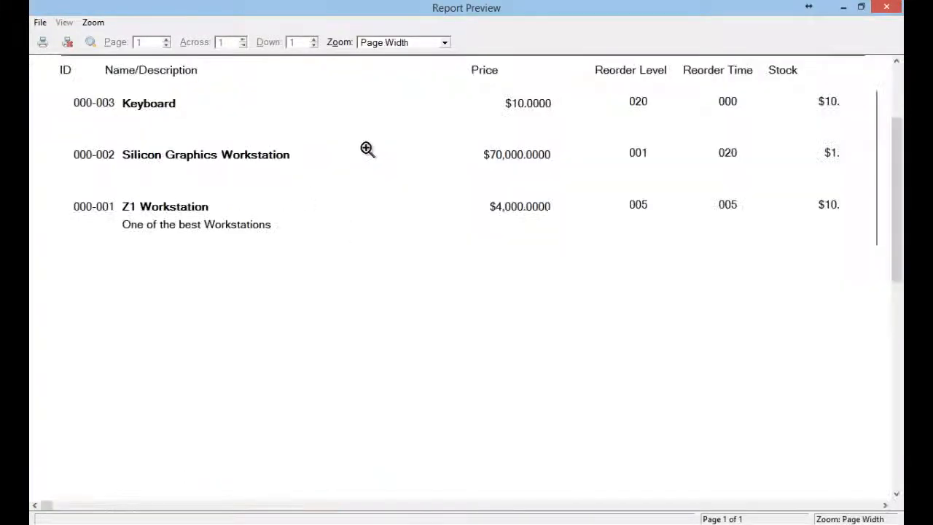
{"action": "mouse_move", "coordinate": [886, 178]}
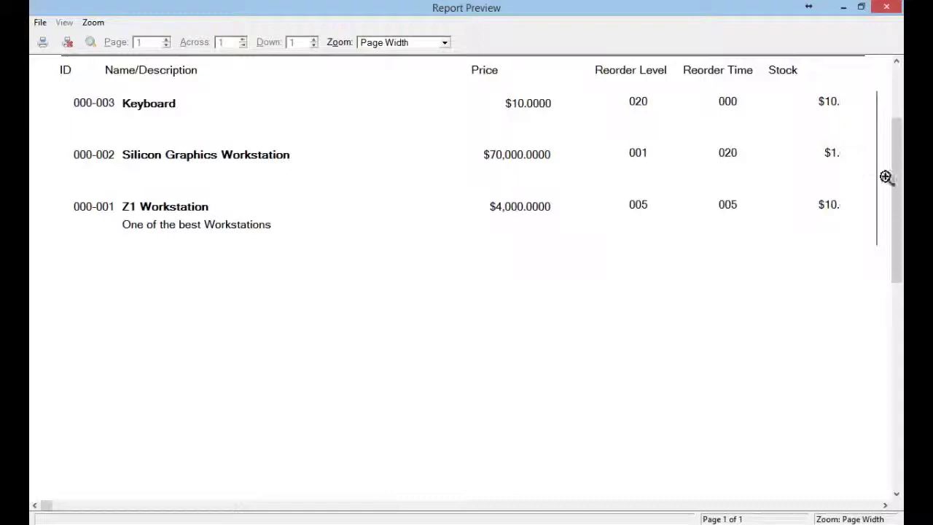
{"action": "mouse_move", "coordinate": [892, 9]}
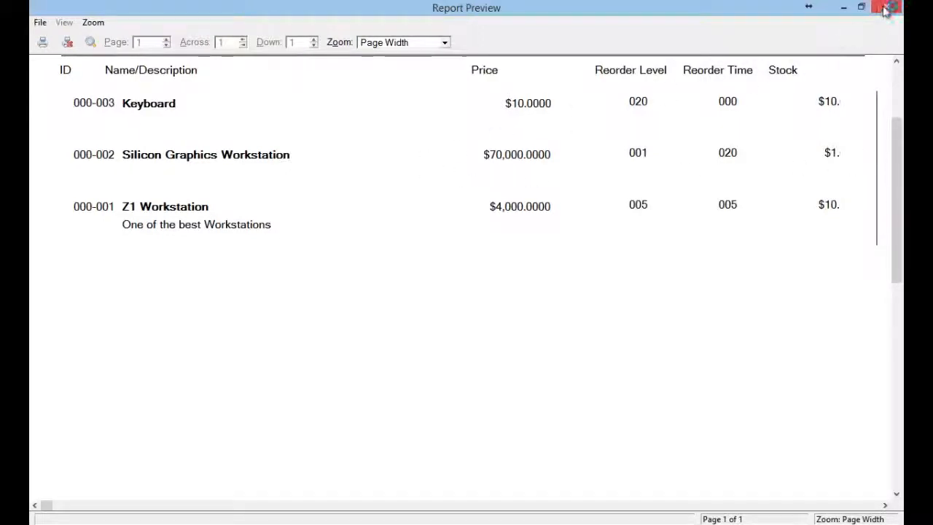
{"action": "left_click", "coordinate": [888, 9]}
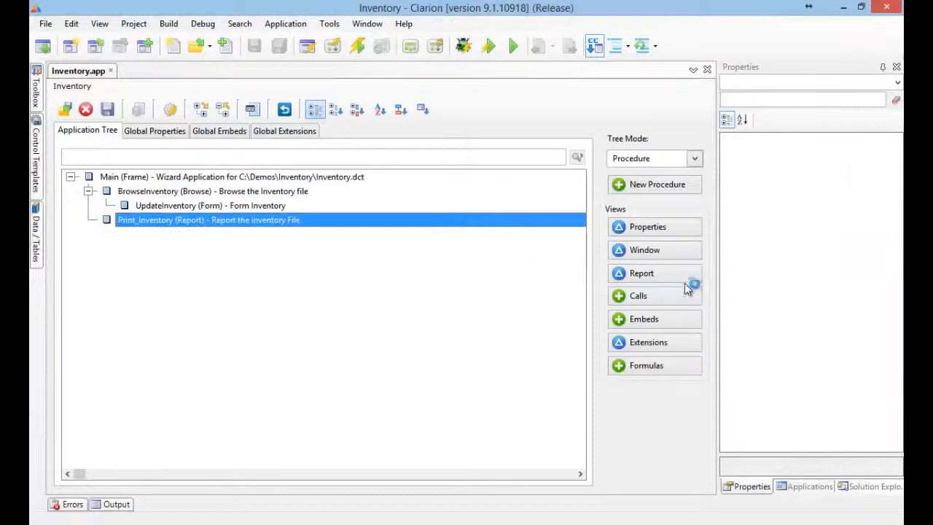
Set the INV:Description field's TextColor to GrayText in the Print_Inventory detail band
{"action": "left_click", "coordinate": [642, 274]}
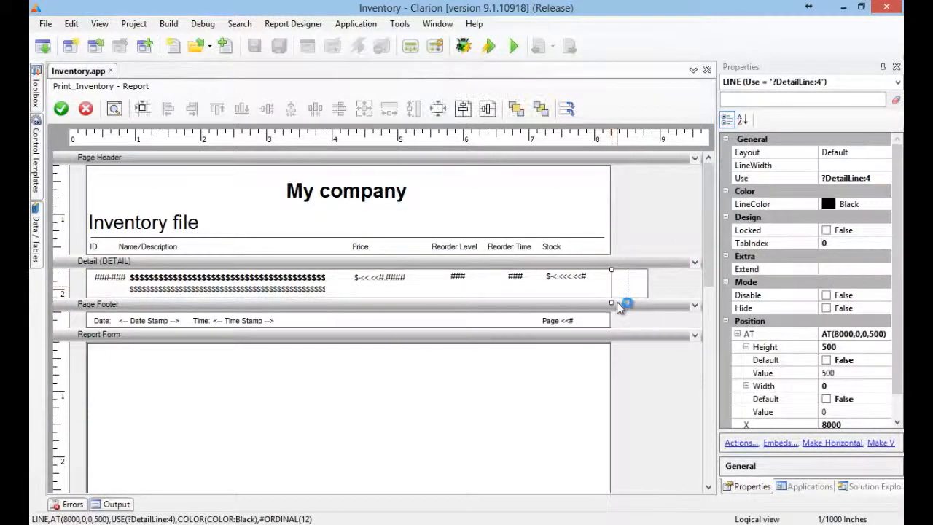
{"action": "left_click", "coordinate": [104, 261]}
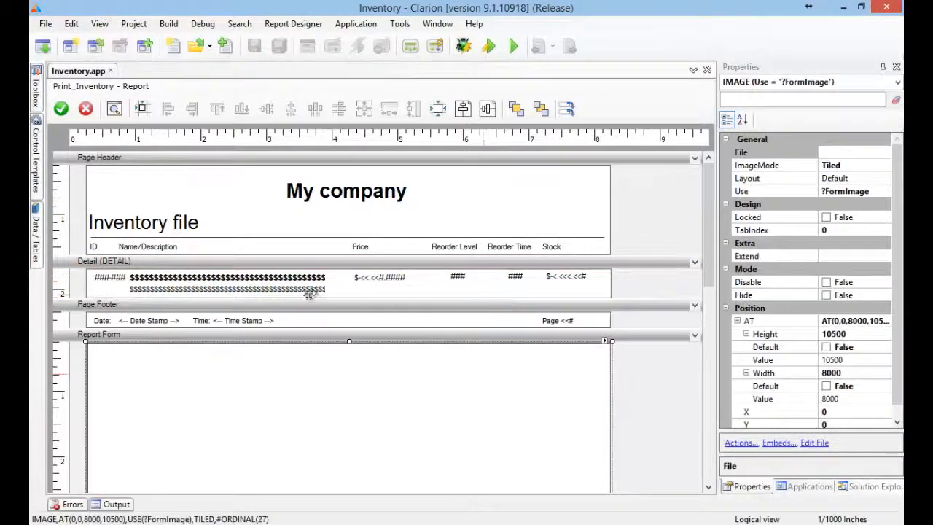
{"action": "left_click", "coordinate": [226, 283]}
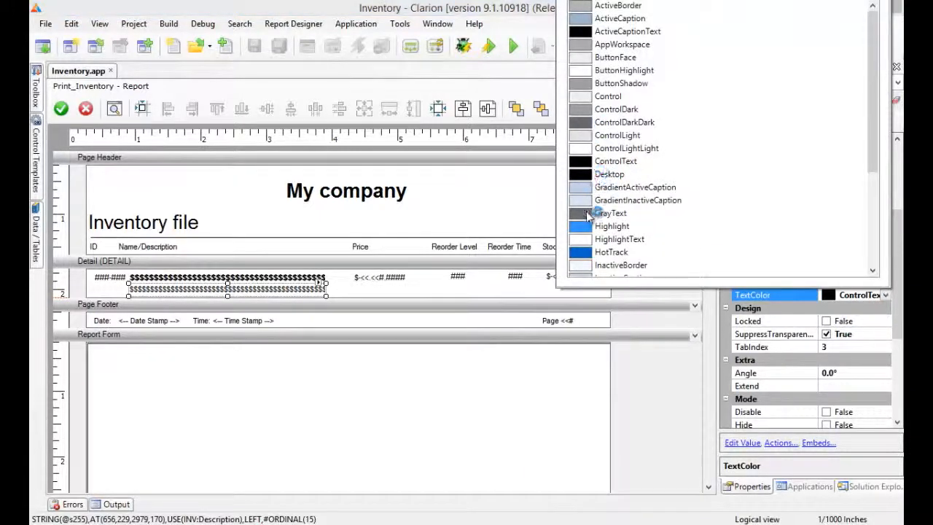
{"action": "left_click", "coordinate": [606, 212]}
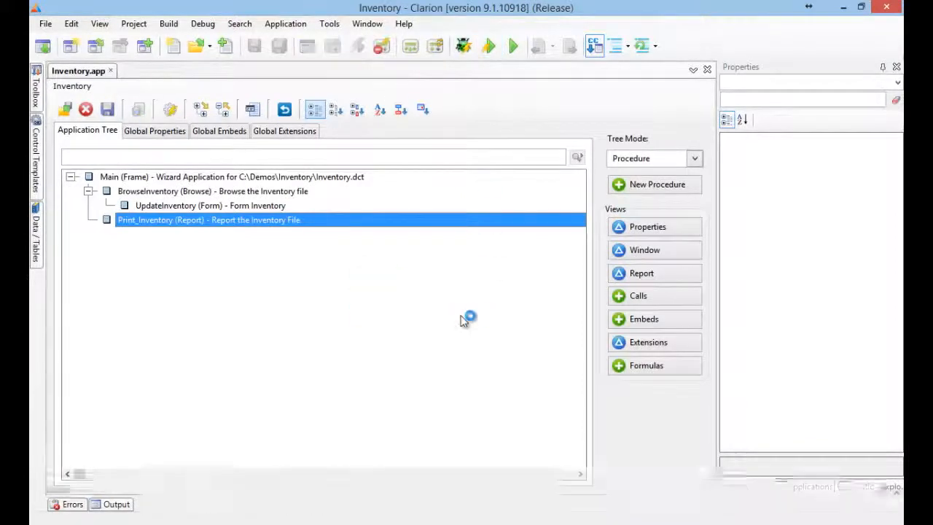
{"action": "left_click", "coordinate": [486, 46]}
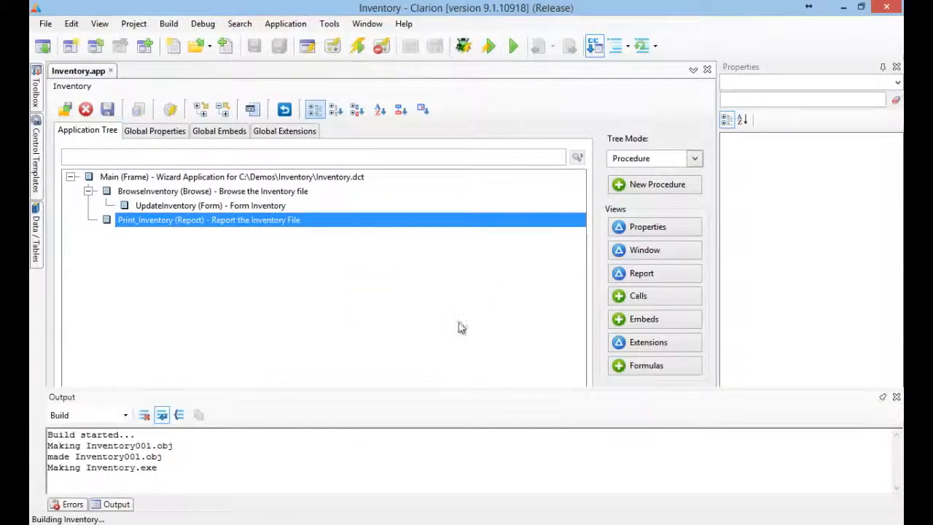
{"action": "mouse_move", "coordinate": [487, 303]}
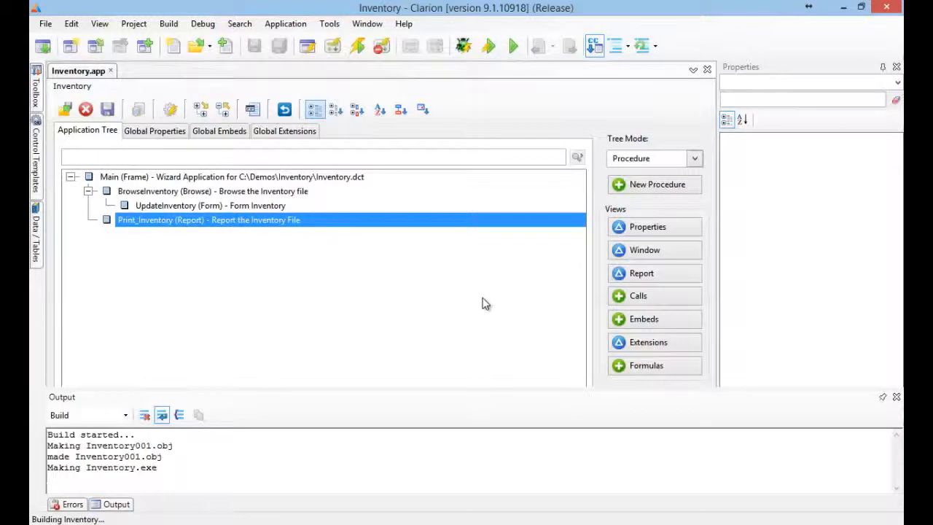
{"action": "left_click", "coordinate": [510, 45]}
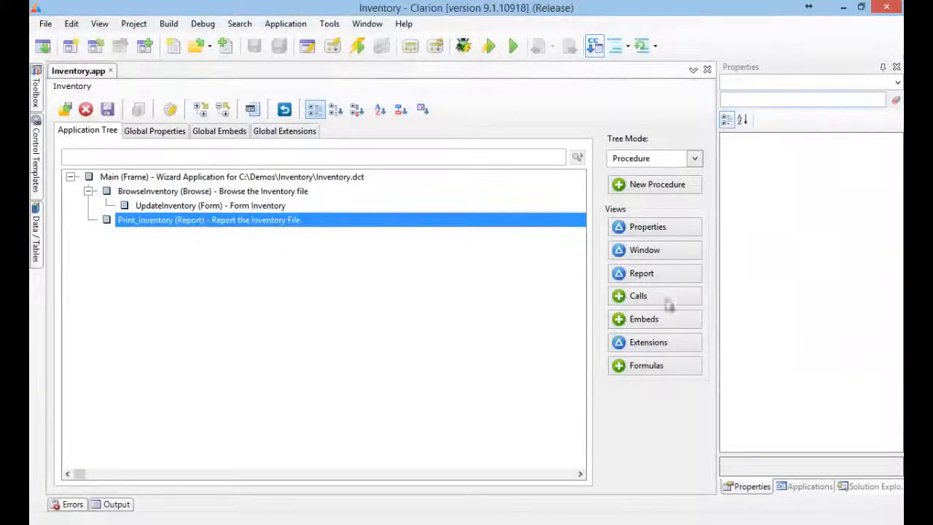
Reopen the Print_Inventory layout and change the INV:ID field's justification
{"action": "double_click", "coordinate": [207, 218]}
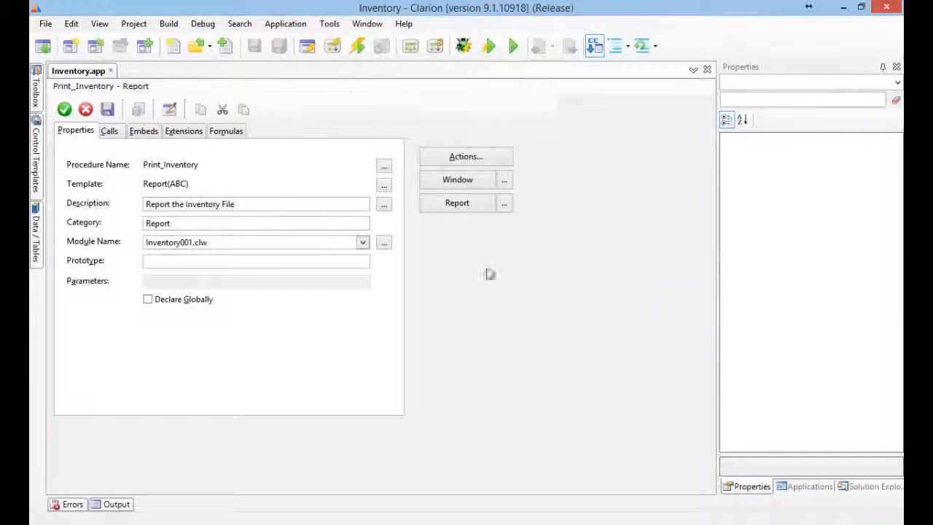
{"action": "left_click", "coordinate": [458, 202]}
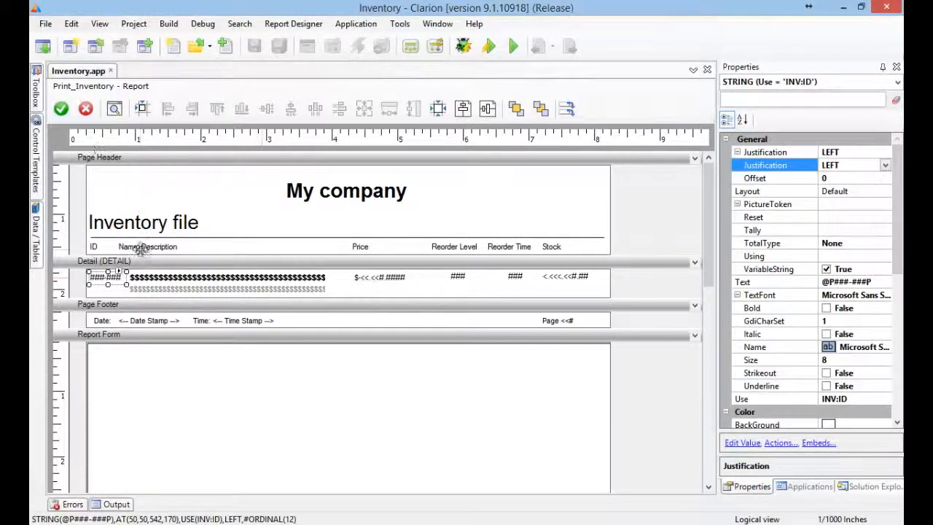
{"action": "left_click", "coordinate": [146, 247]}
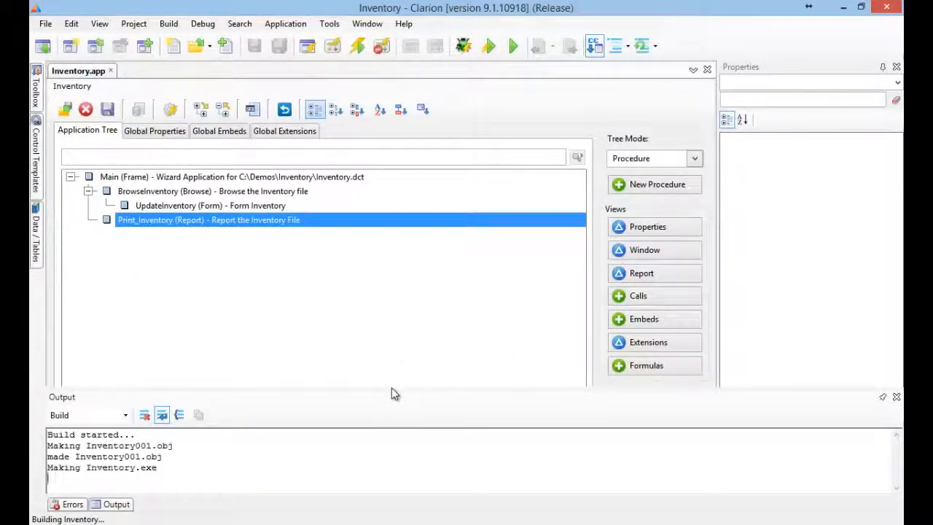
{"action": "mouse_move", "coordinate": [396, 390]}
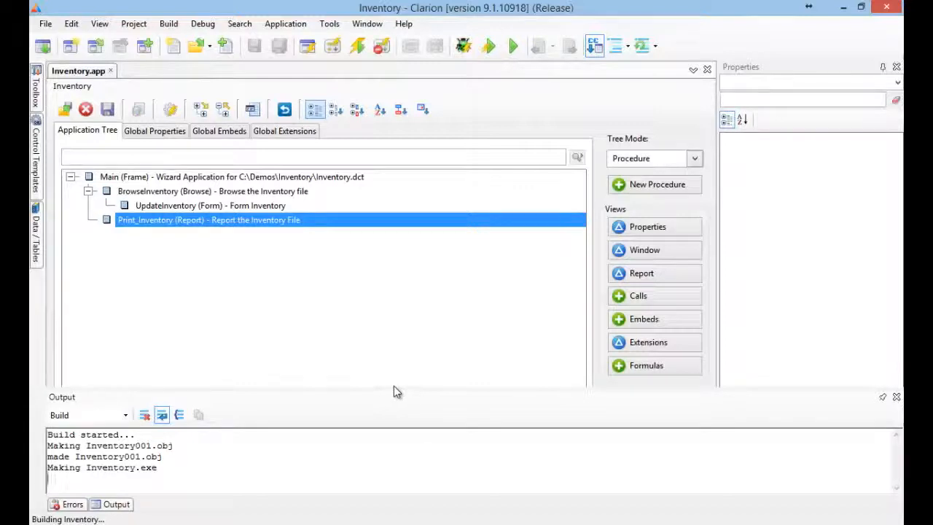
{"action": "mouse_move", "coordinate": [394, 385]}
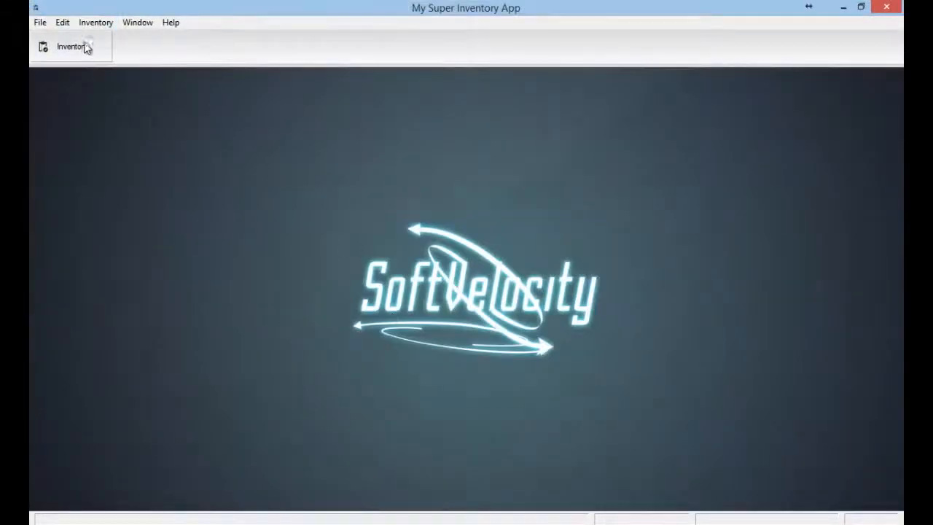
Open the Browse Inventory window listing the three stocked items
{"action": "left_click", "coordinate": [73, 47]}
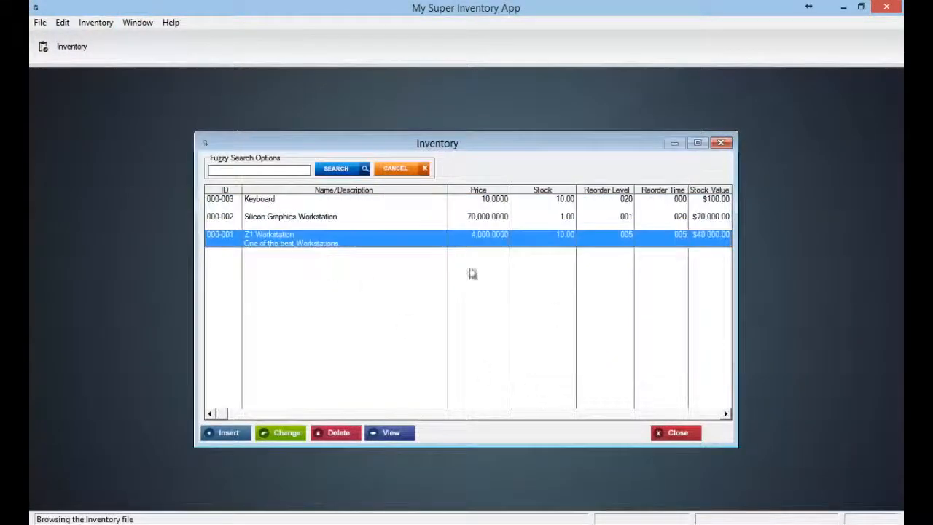